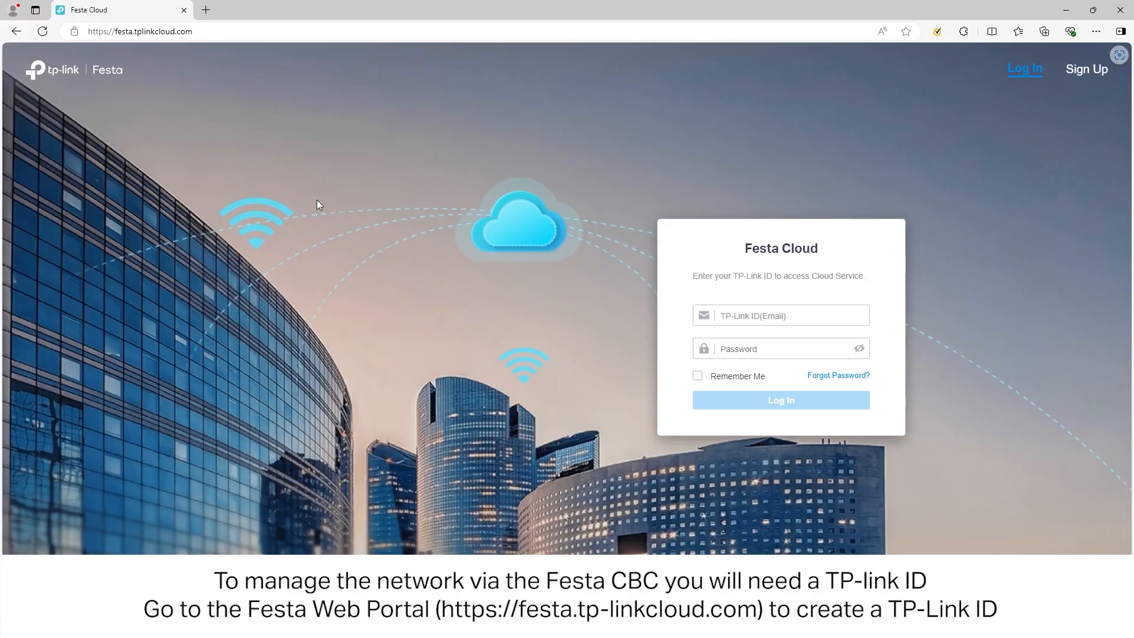
mouse_move(1069, 111)
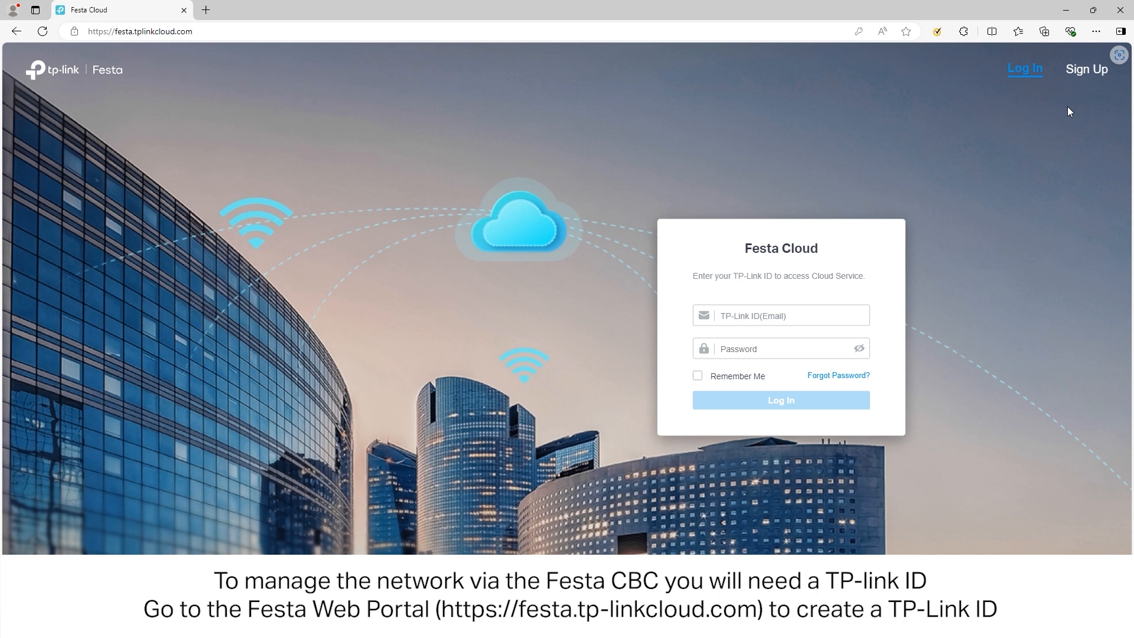
mouse_move(1078, 81)
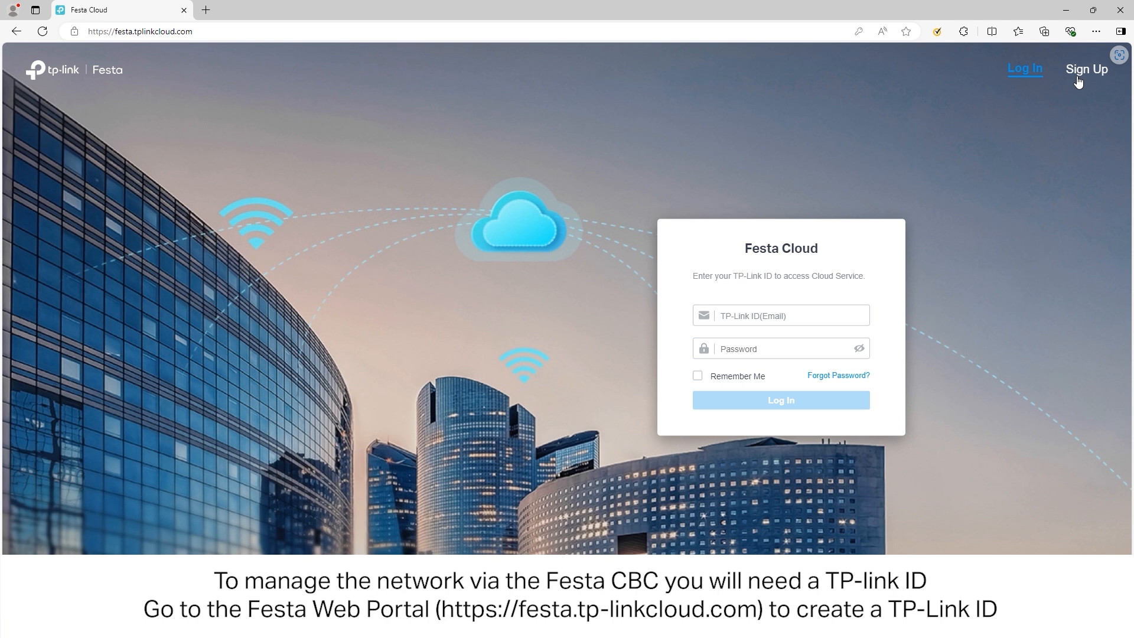
View the Sign Up form, return to Log In and sign in with the TP-Link ID.
click(1085, 69)
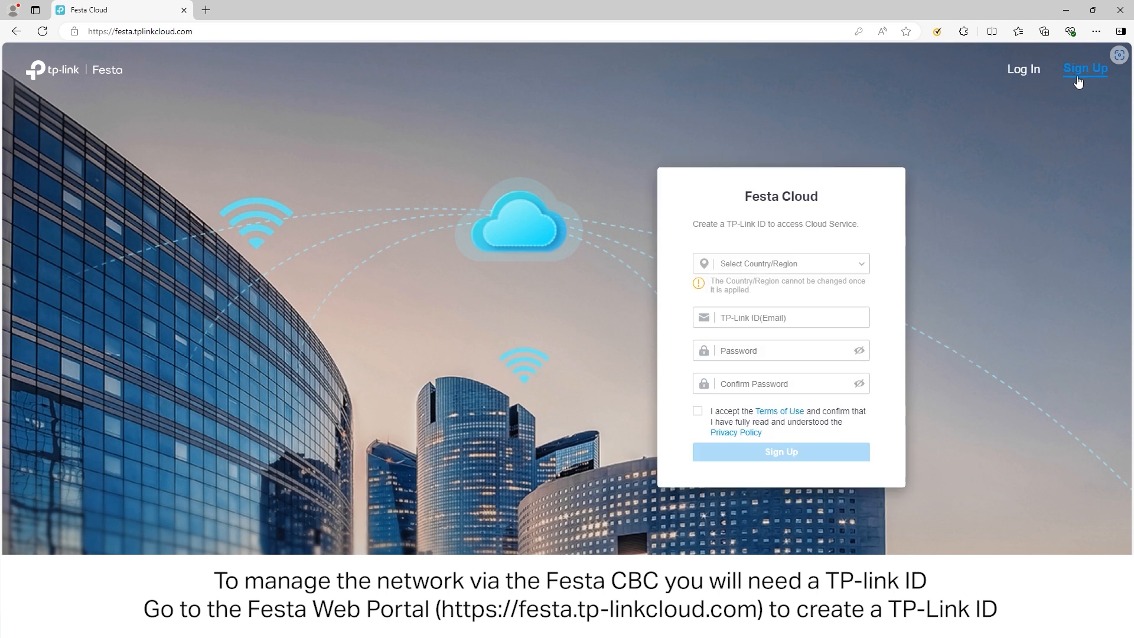
click(781, 383)
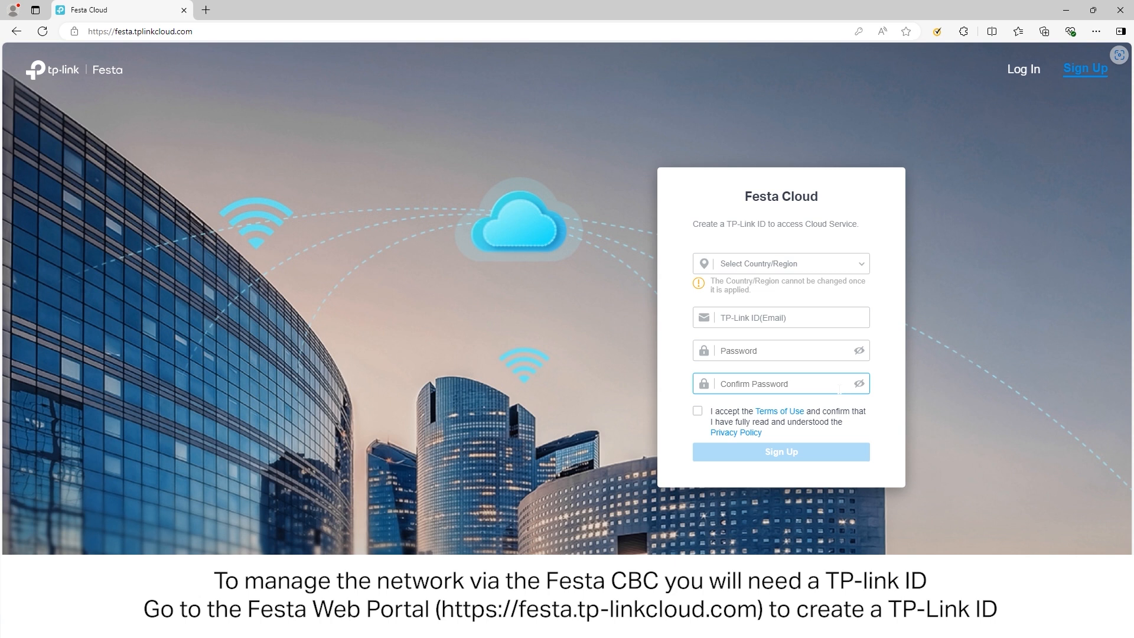
mouse_move(971, 145)
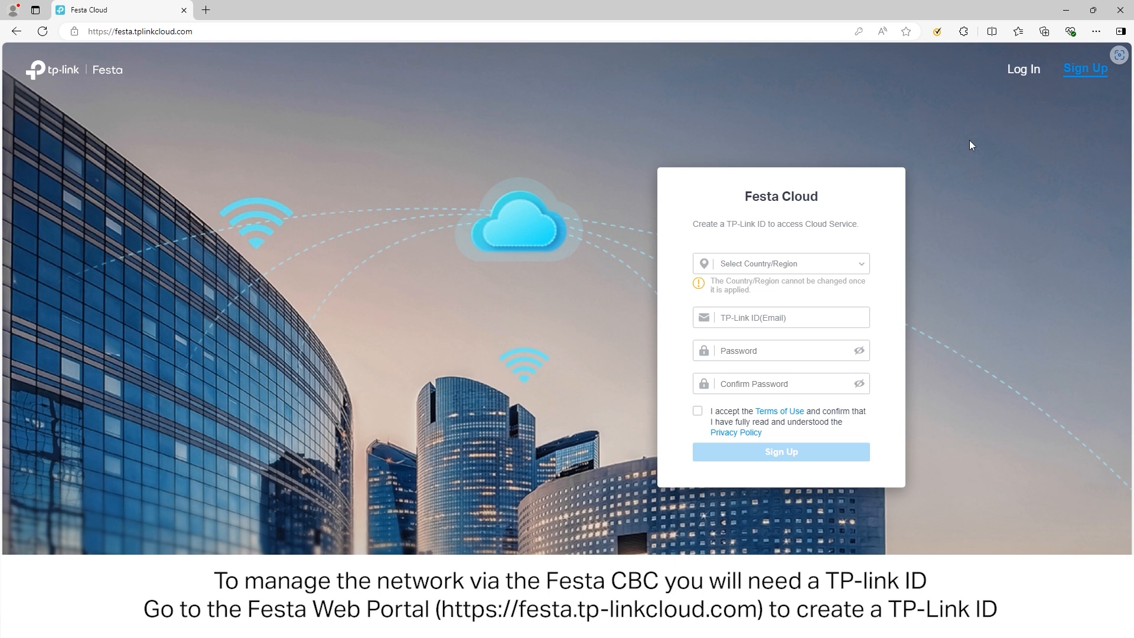
mouse_move(1023, 69)
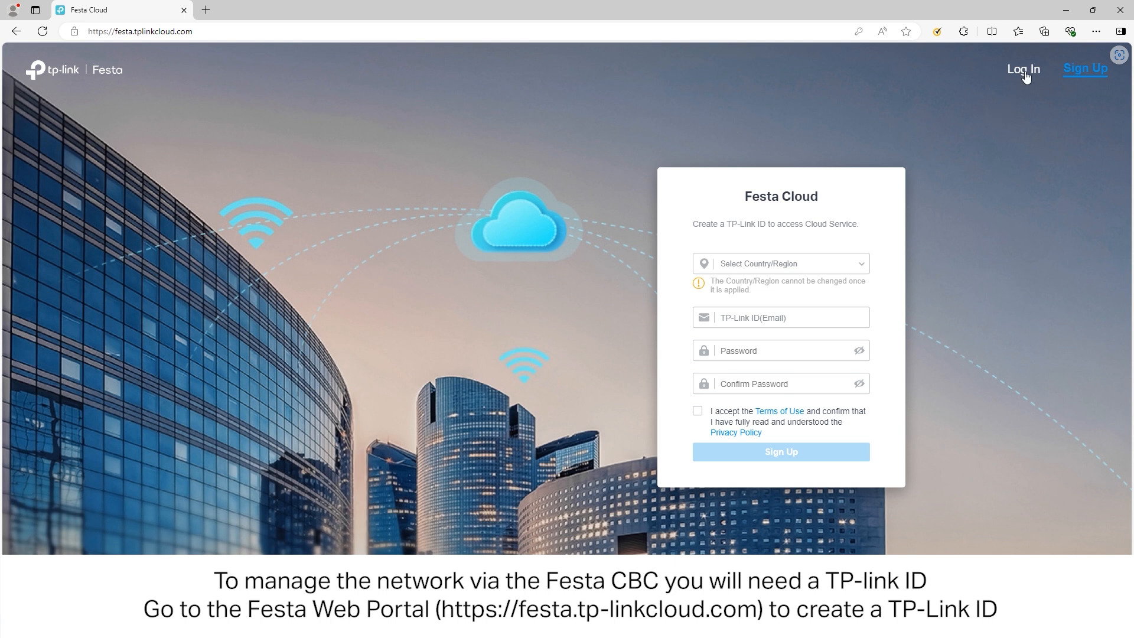
click(1023, 68)
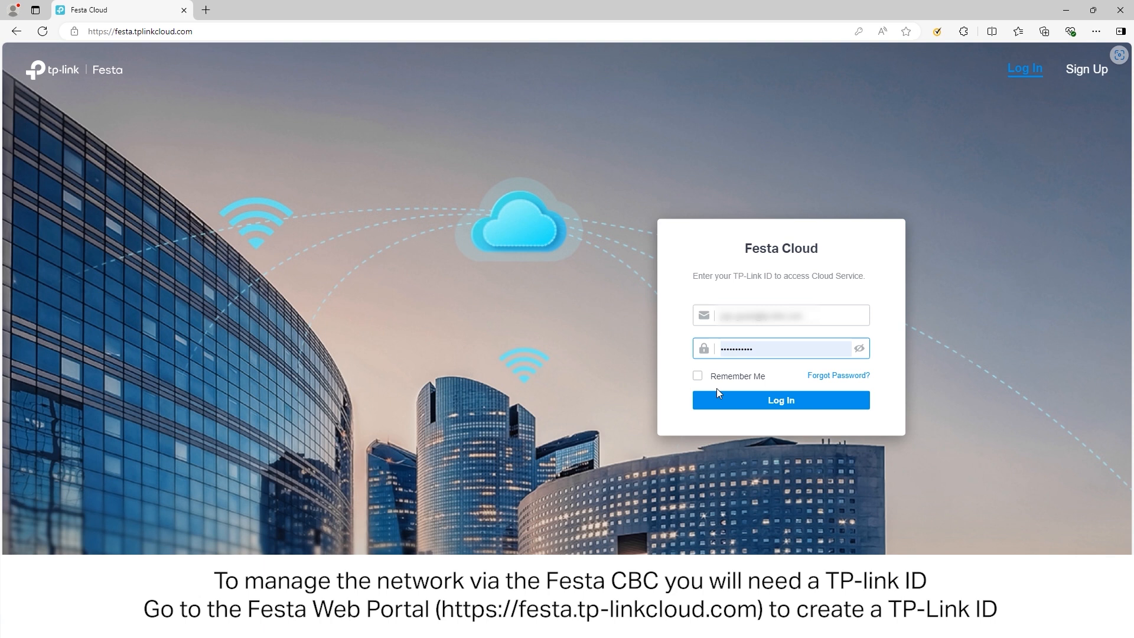
click(781, 400)
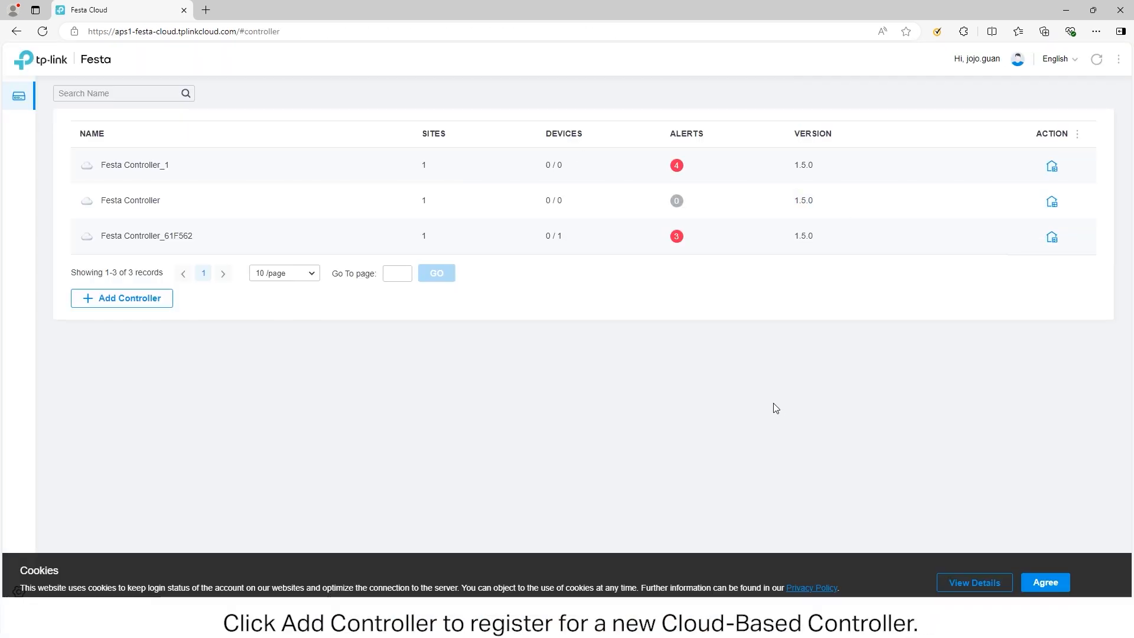
Add a new controller via Set Up Now, finish the wizard and dismiss the tour and What's New notice.
click(122, 298)
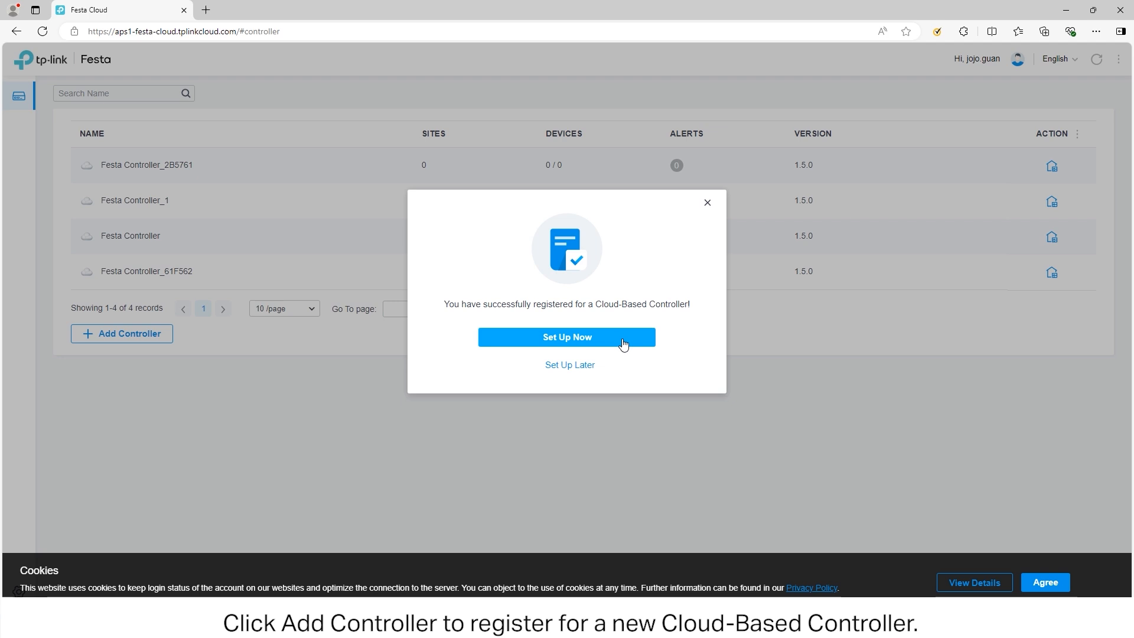
click(566, 337)
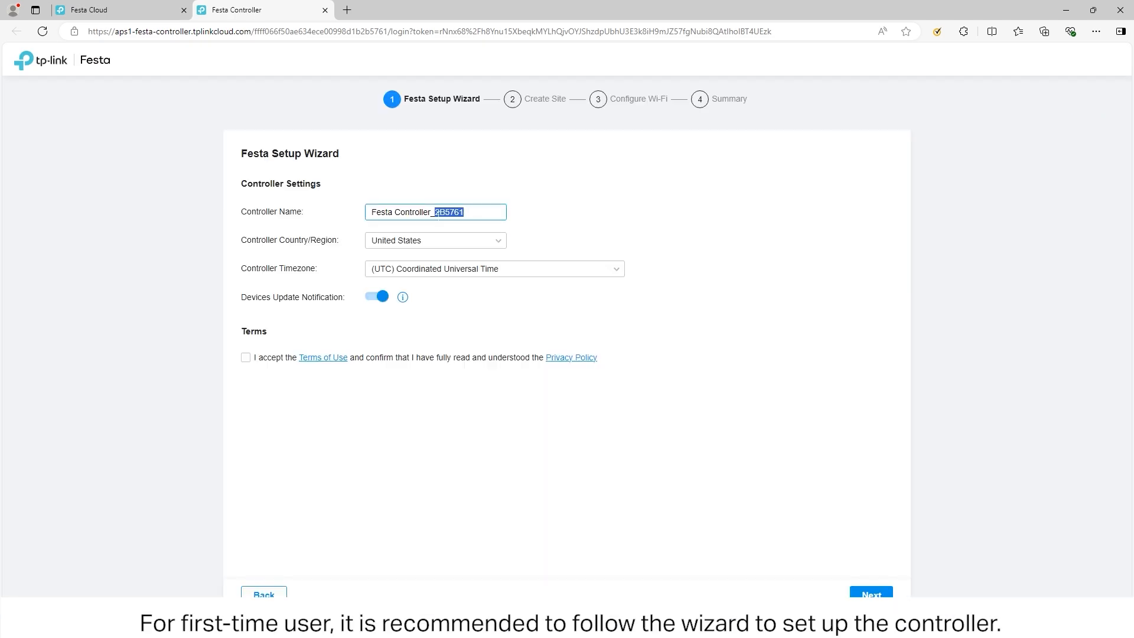
click(870, 594)
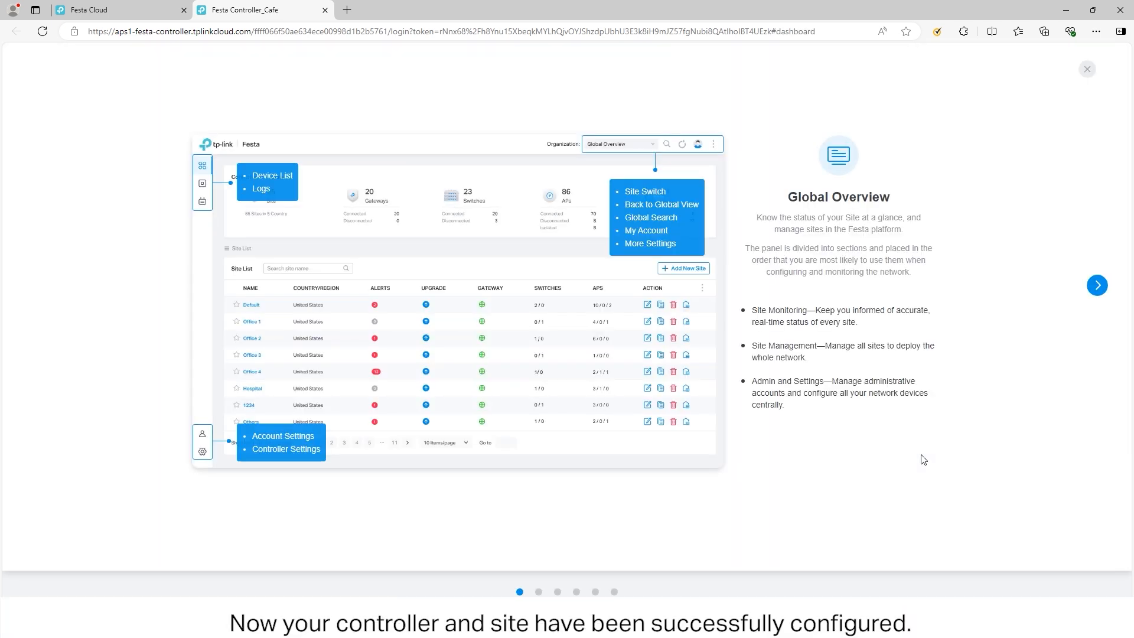
click(1096, 285)
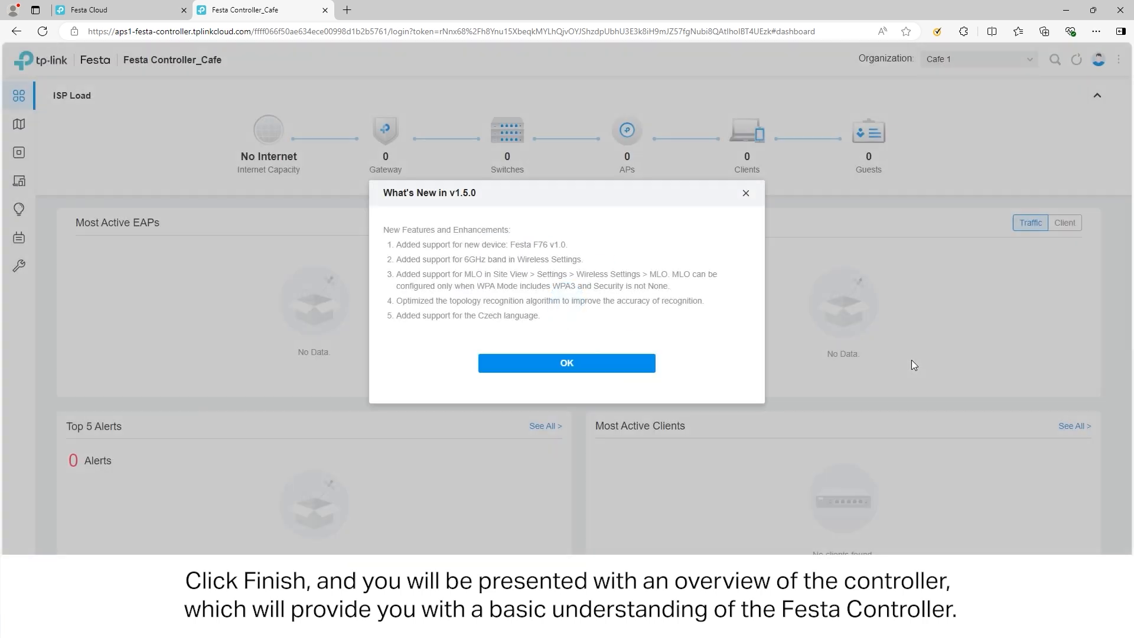
click(565, 362)
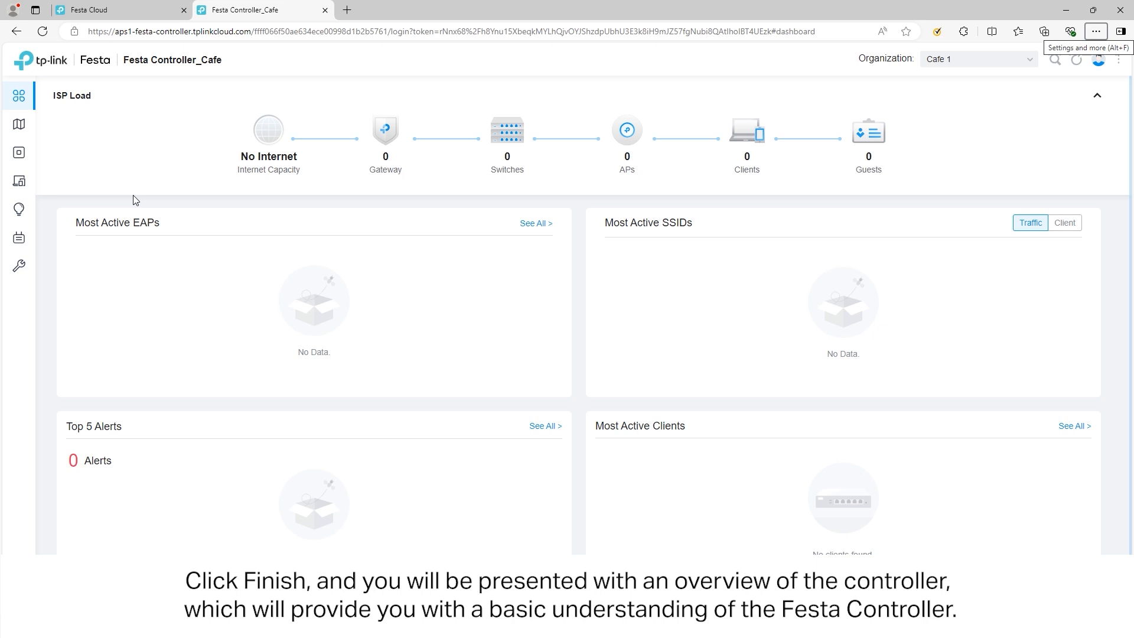
mouse_move(967, 125)
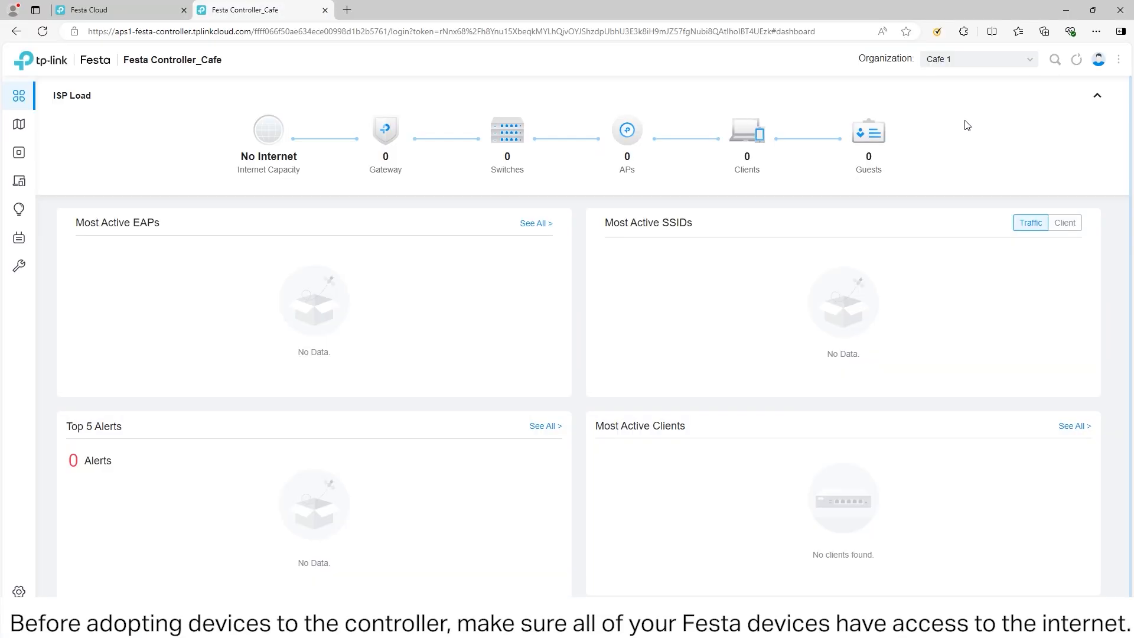
mouse_move(92, 397)
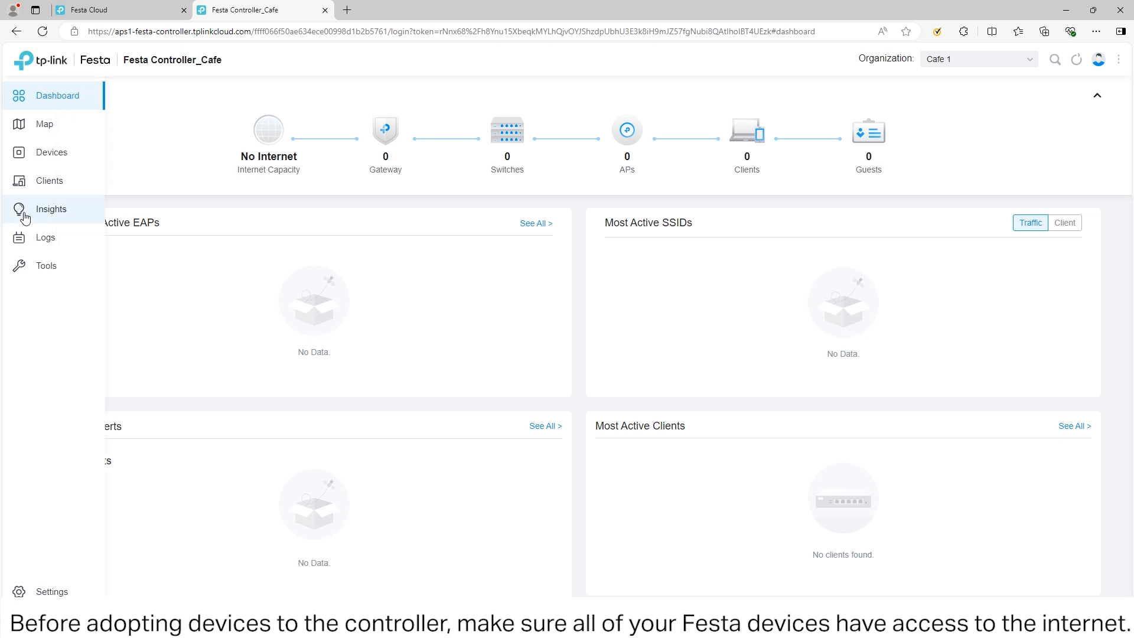
Adopt the gateway, switch and AP by serial number, confirm verification and refresh the device list.
click(50, 152)
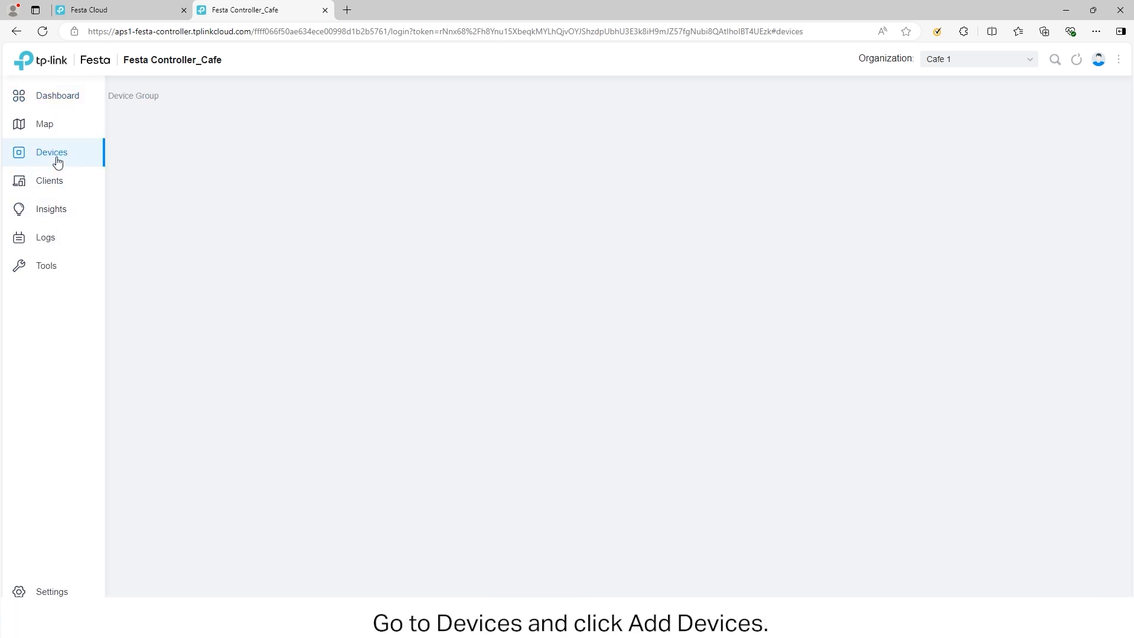
click(583, 475)
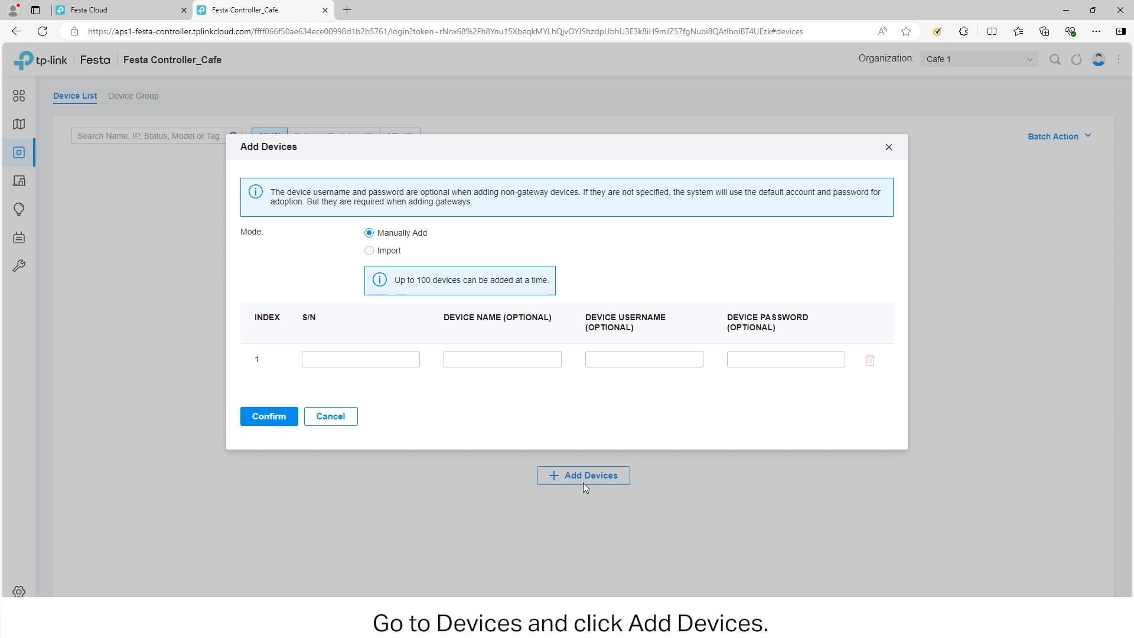
click(360, 359)
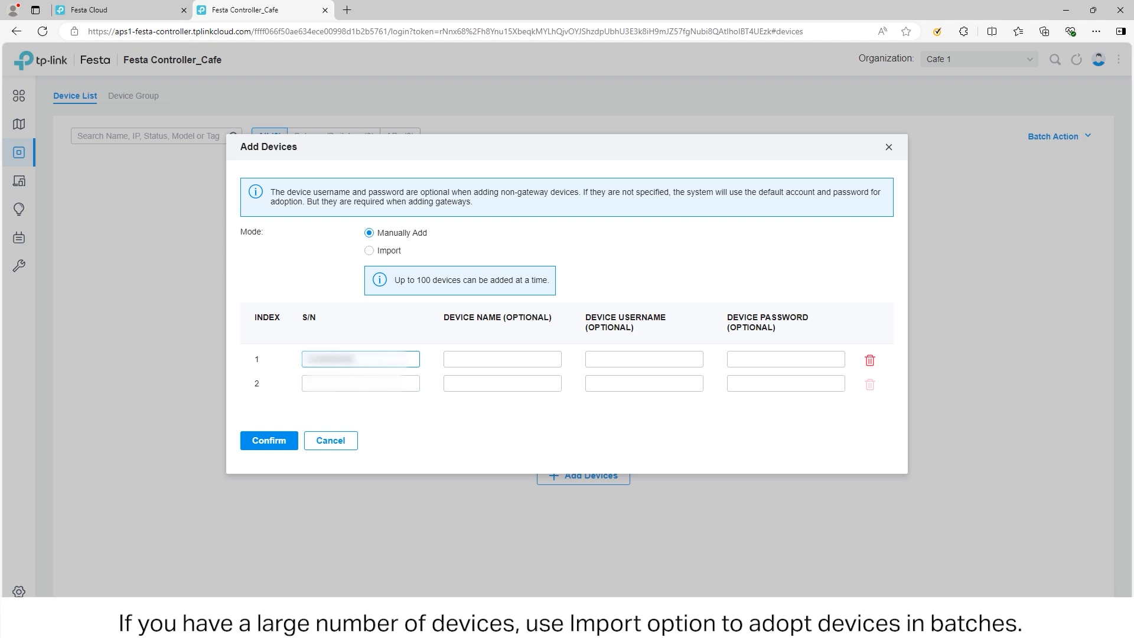
text(F)
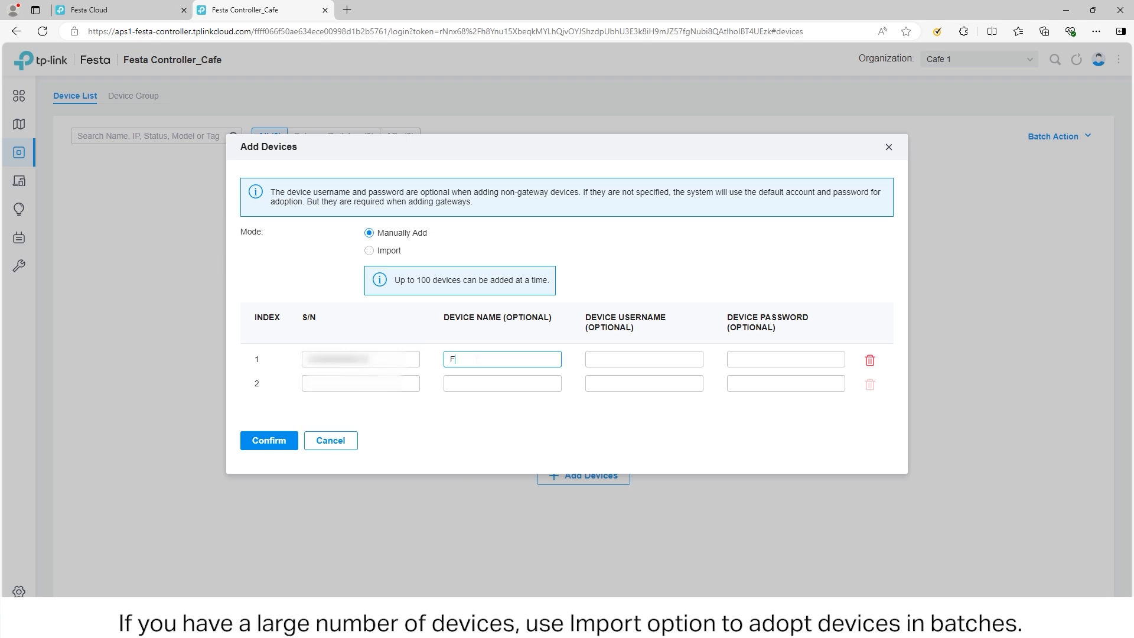
click(268, 440)
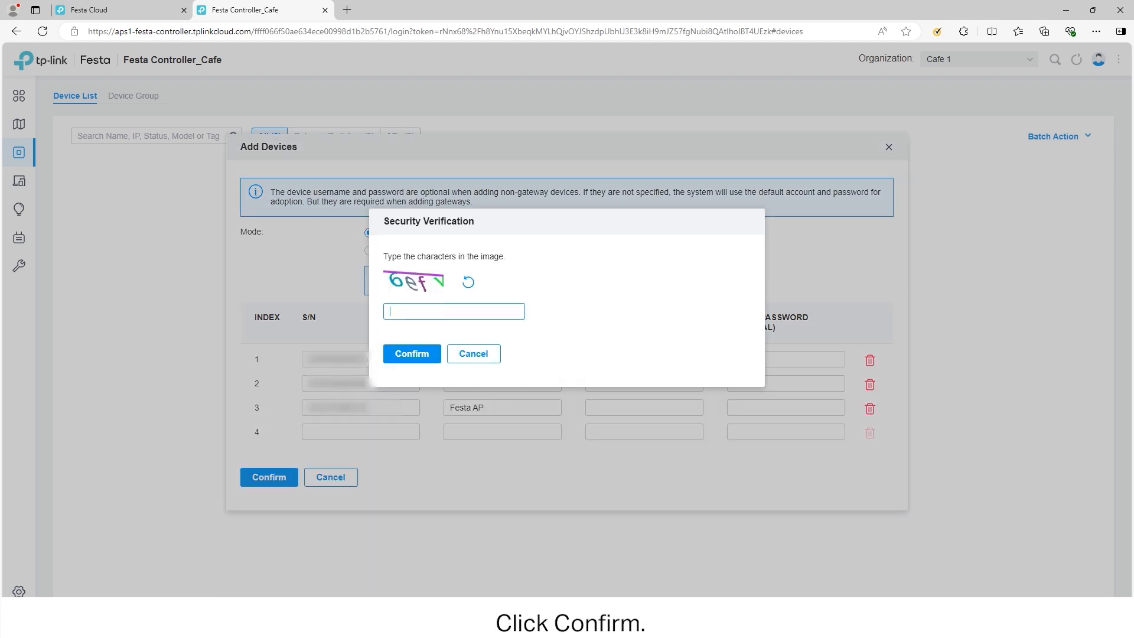
click(411, 353)
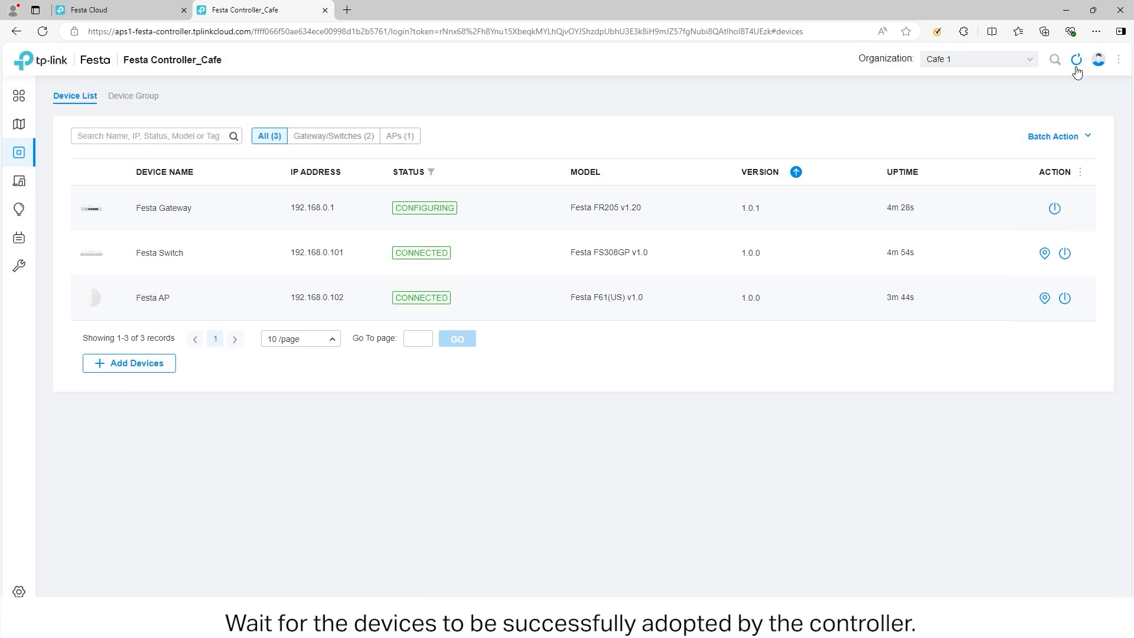
click(1076, 60)
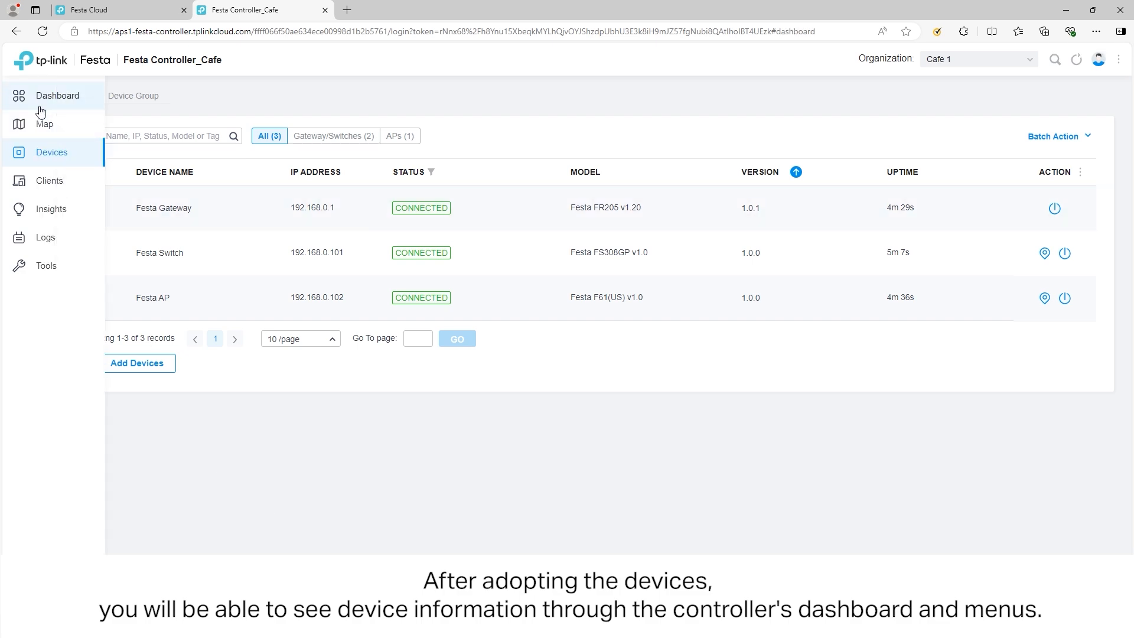
Browse the dashboard, topology map, clients and past portal authorizations.
click(57, 94)
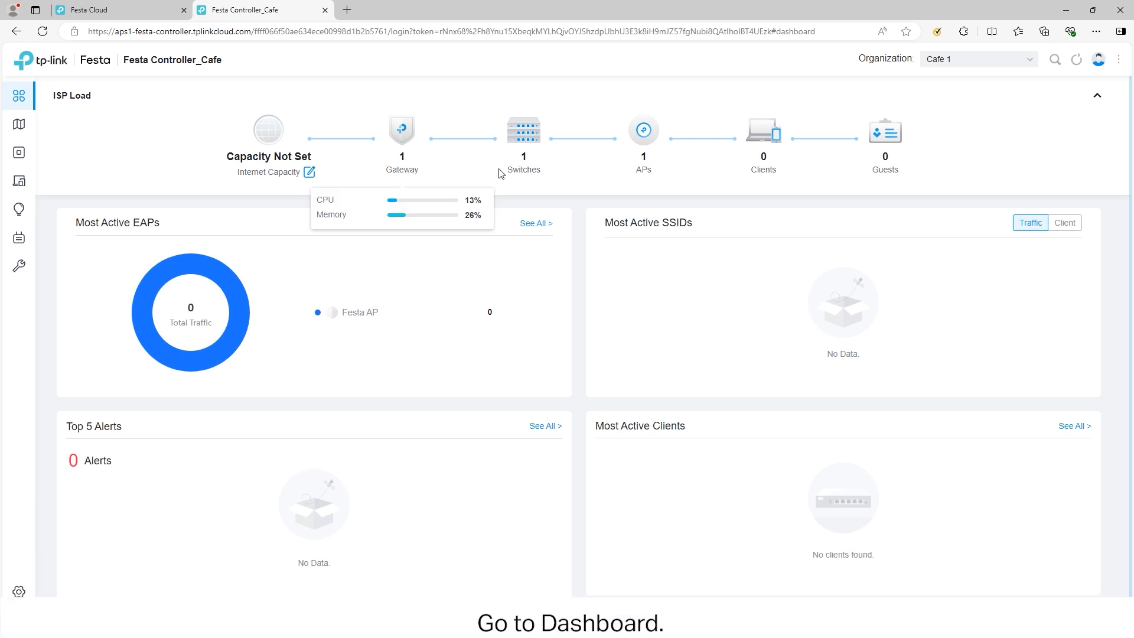
mouse_move(642, 144)
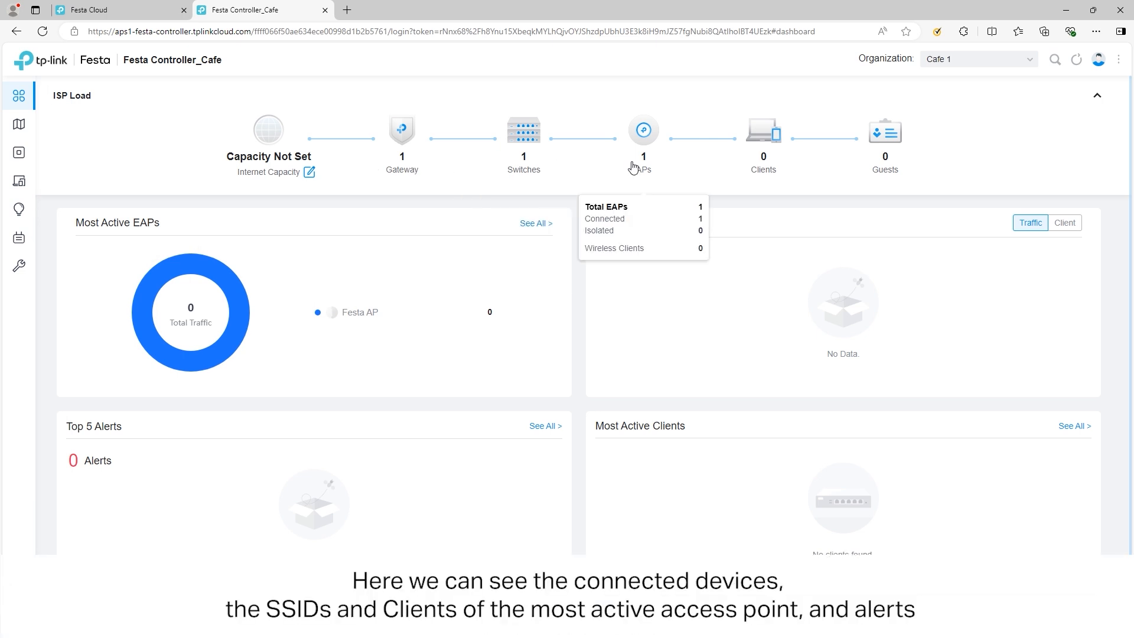
mouse_move(763, 160)
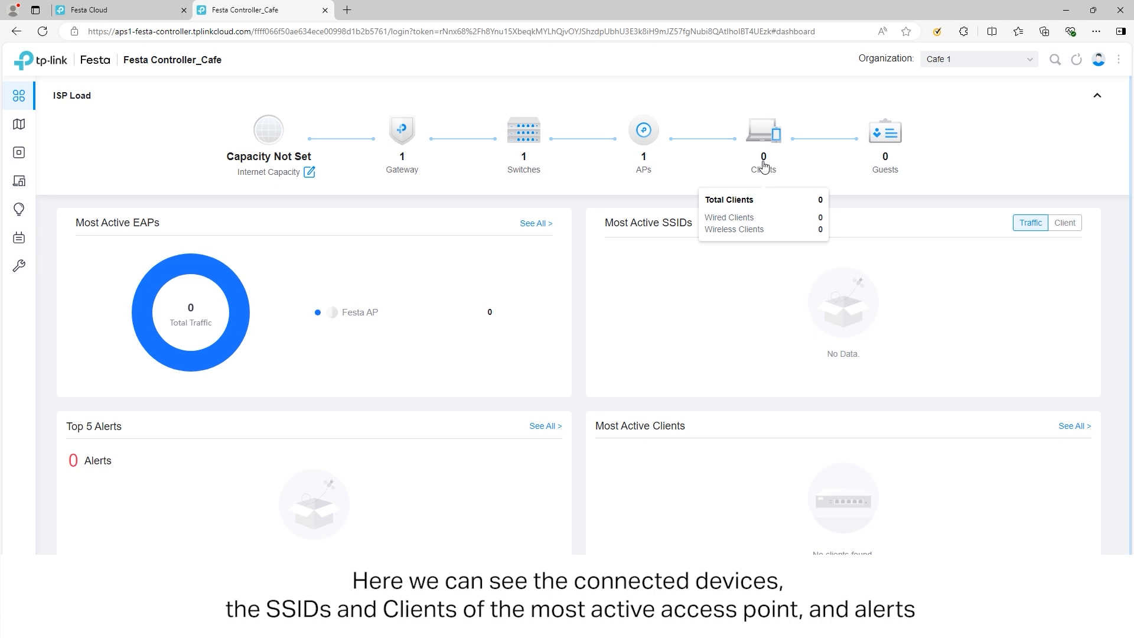
mouse_move(437, 307)
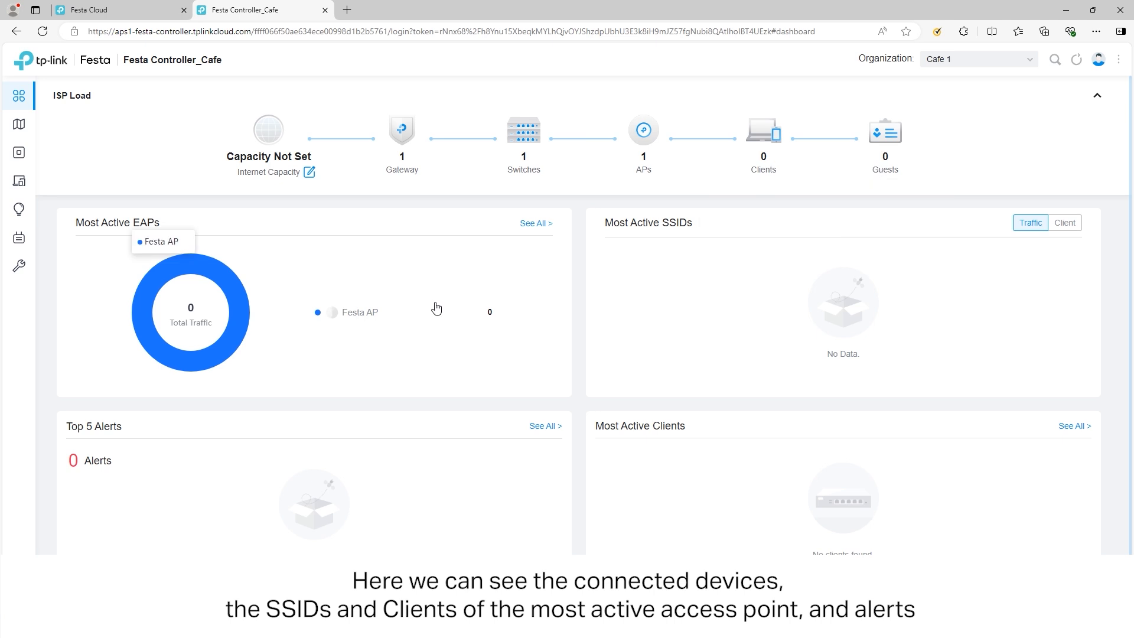
mouse_move(60, 137)
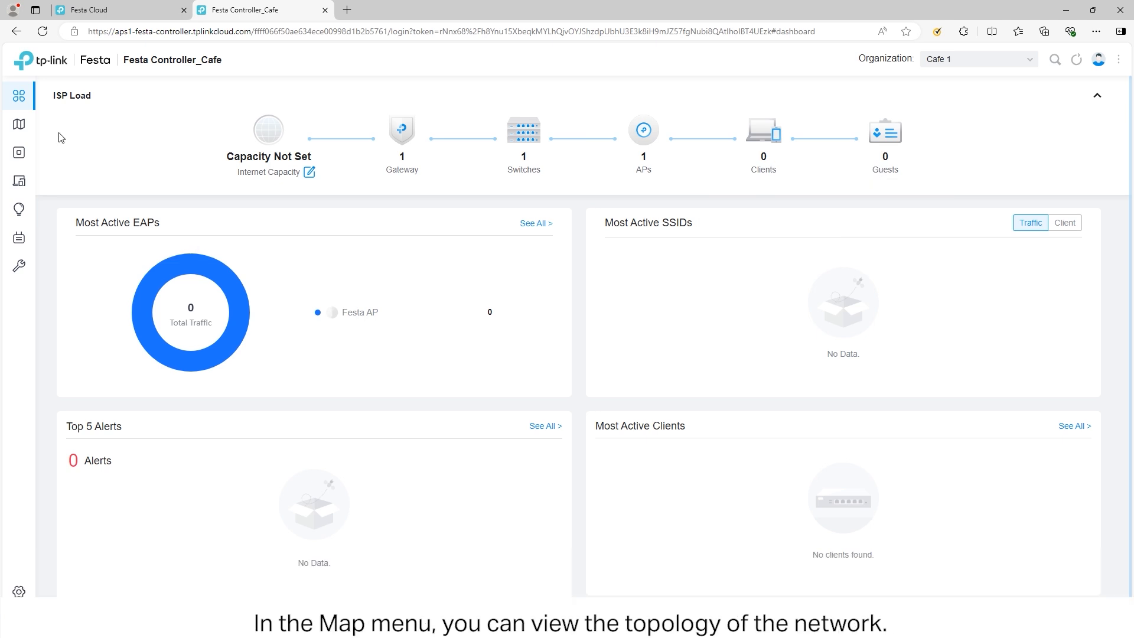
click(18, 124)
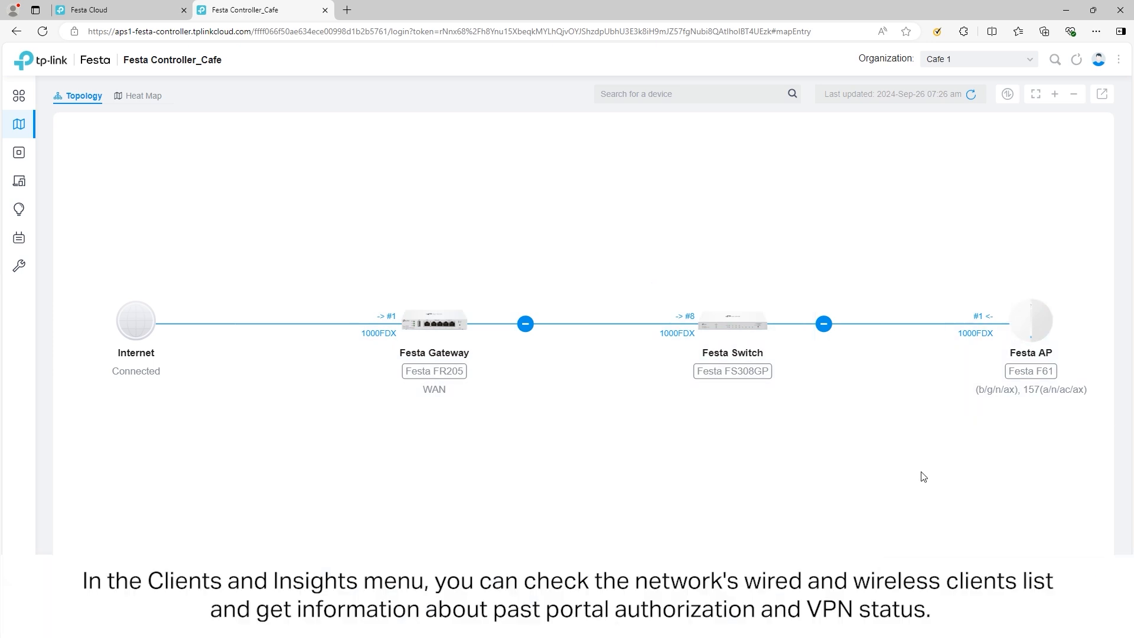
click(49, 179)
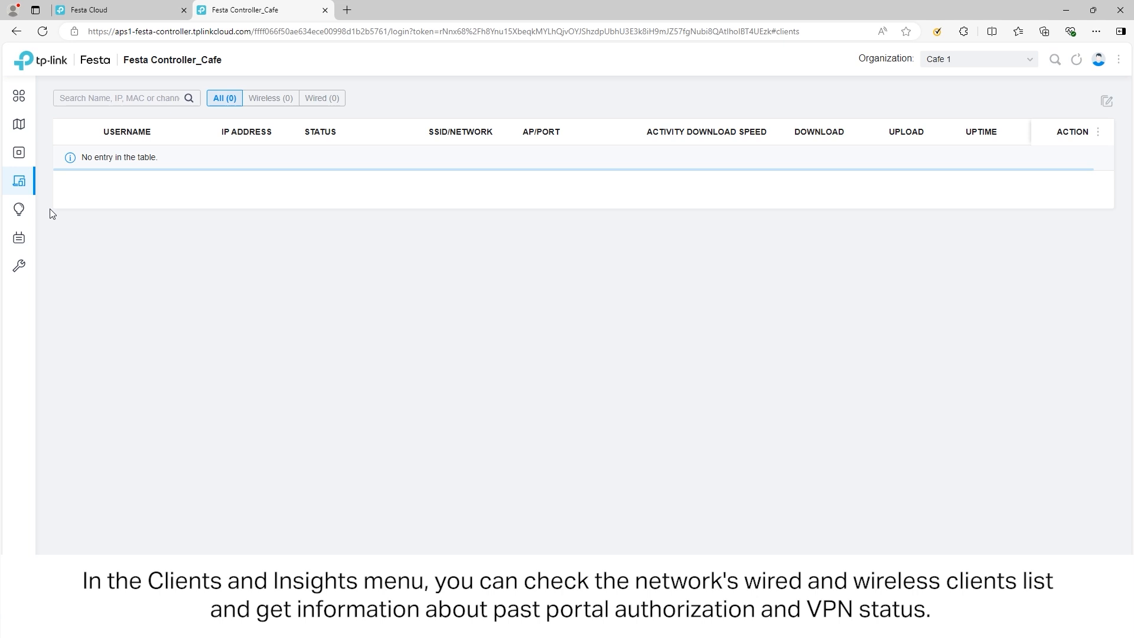
click(19, 209)
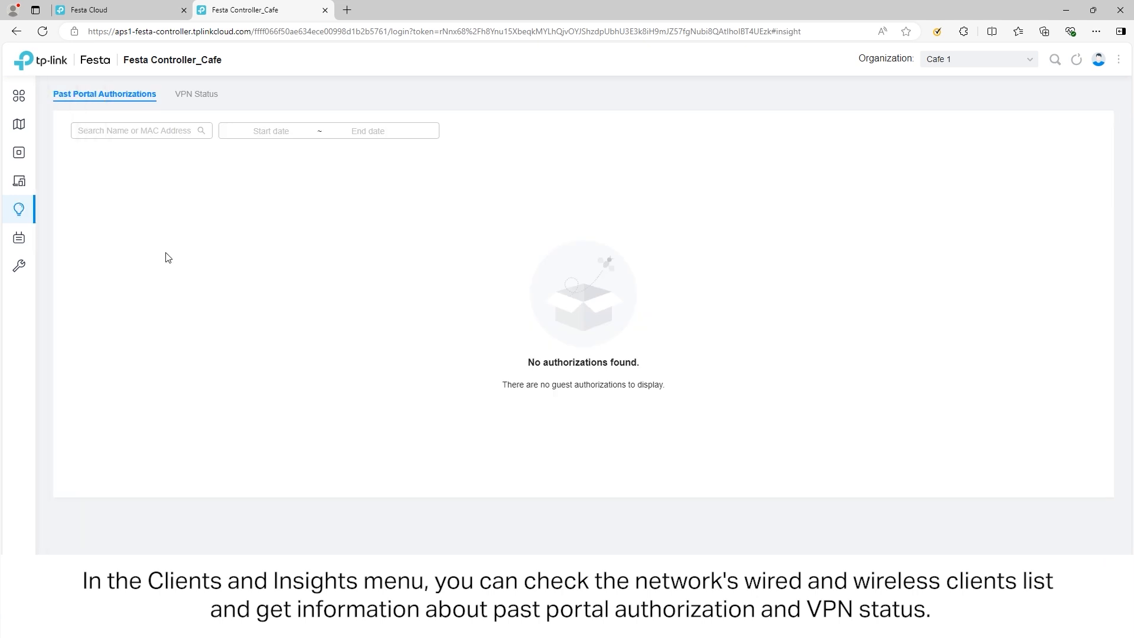
View the logs and network check tools, then return to the Devices list.
click(45, 237)
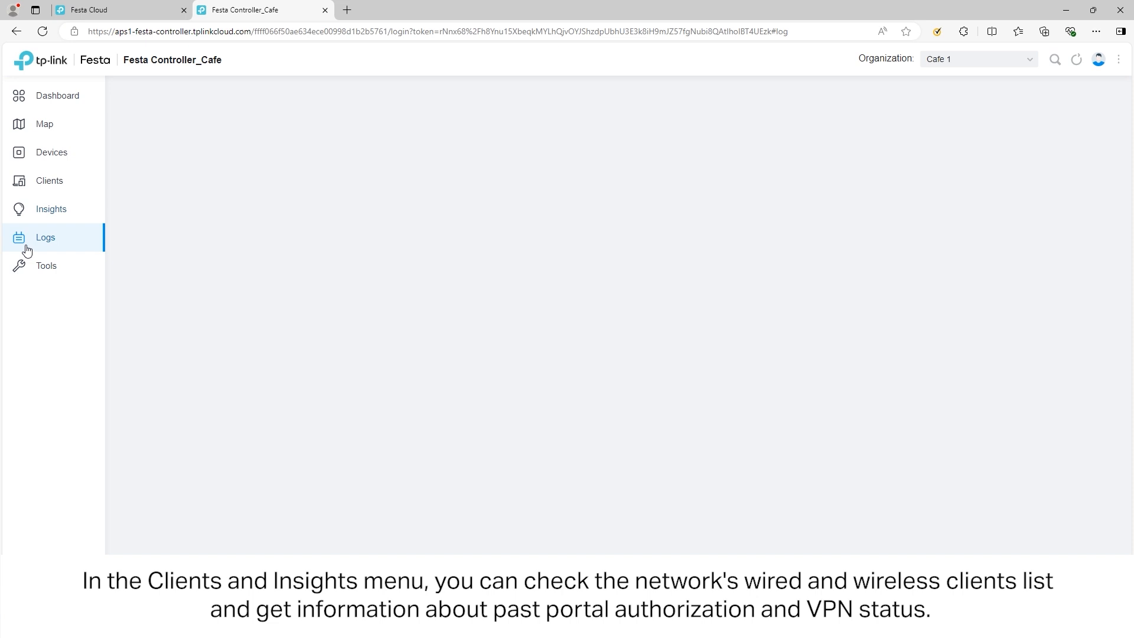
click(44, 238)
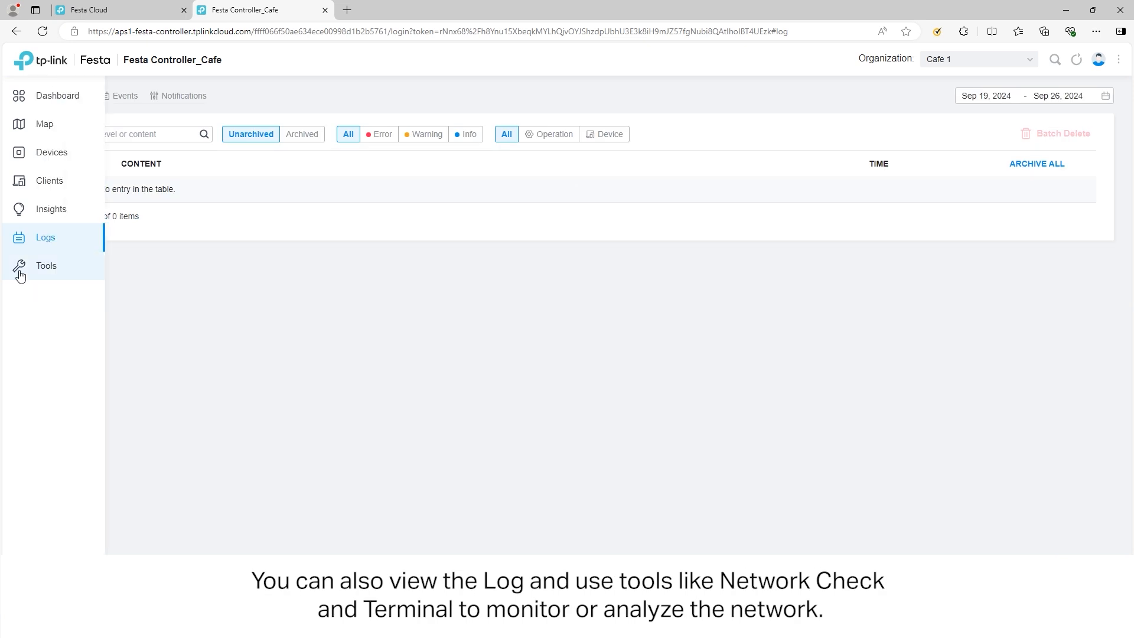
click(46, 266)
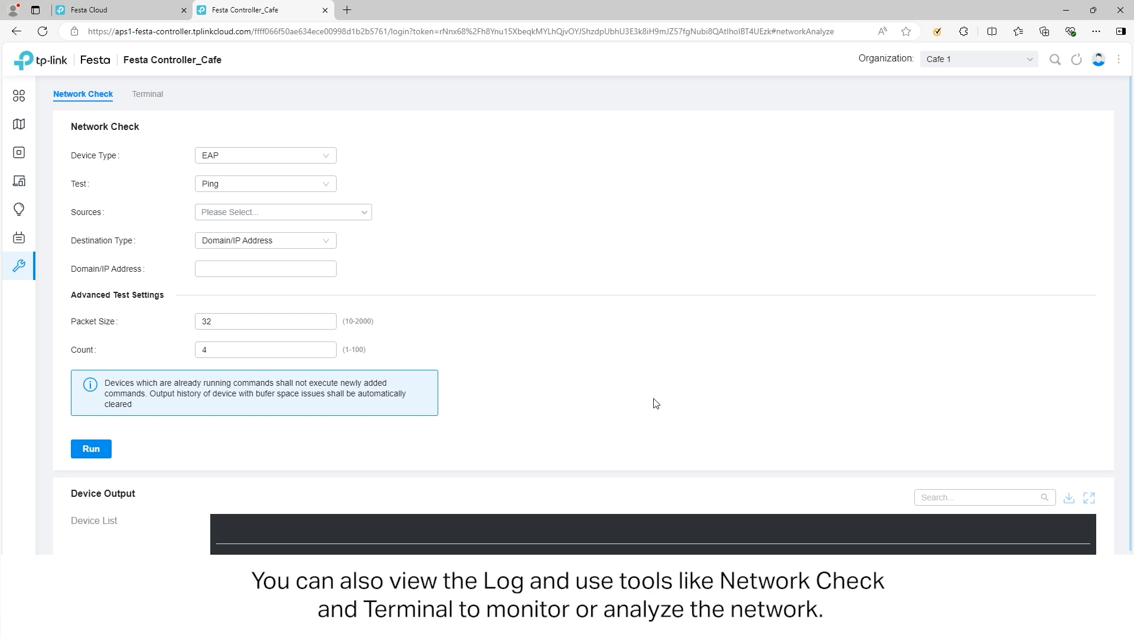
mouse_move(355, 130)
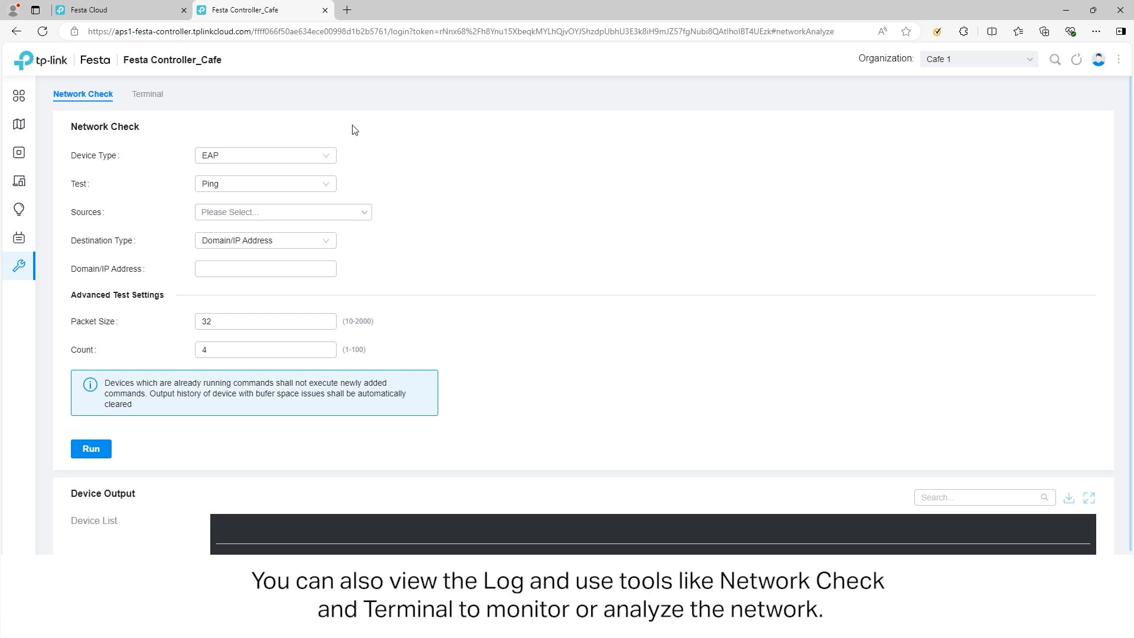
click(20, 152)
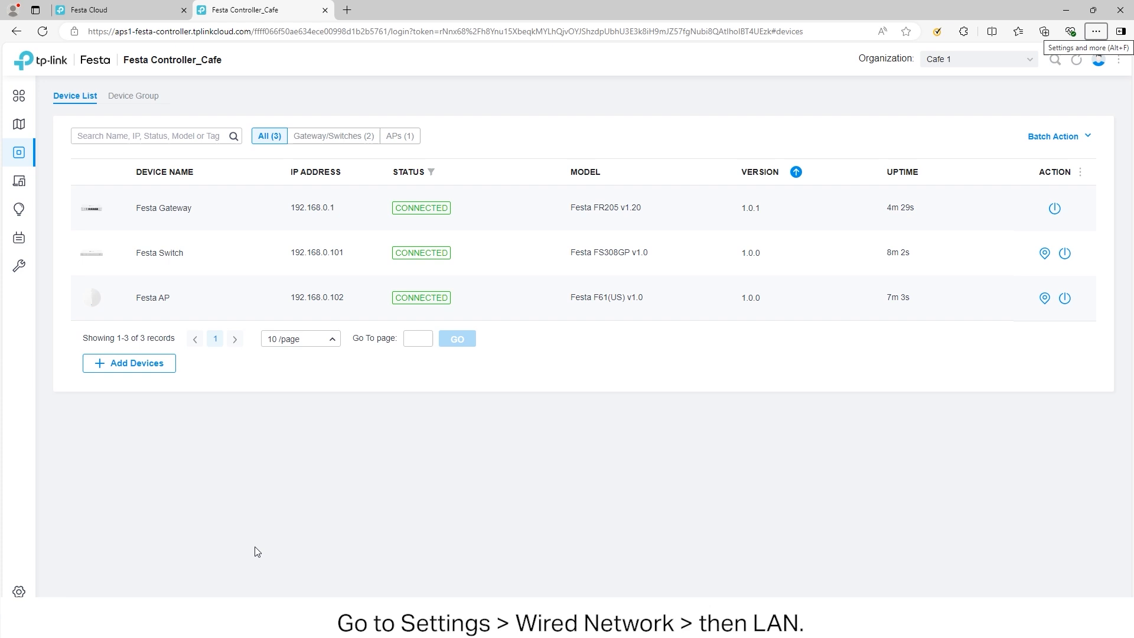
Go to Settings > Wired Networks > LAN showing the default LAN on VLAN 1.
click(50, 590)
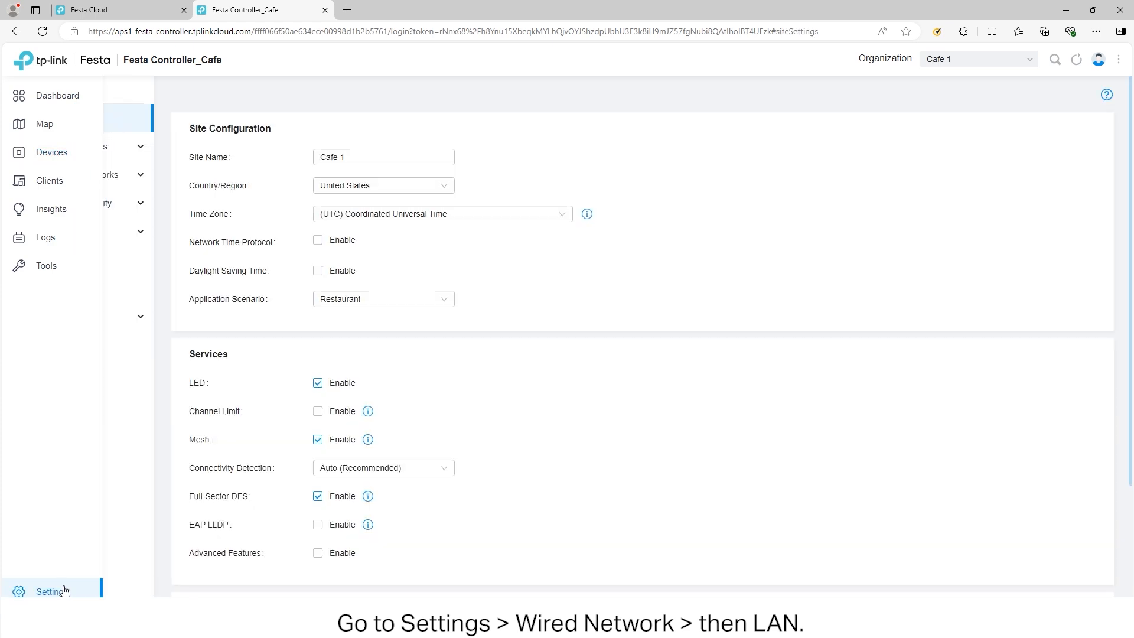
click(60, 203)
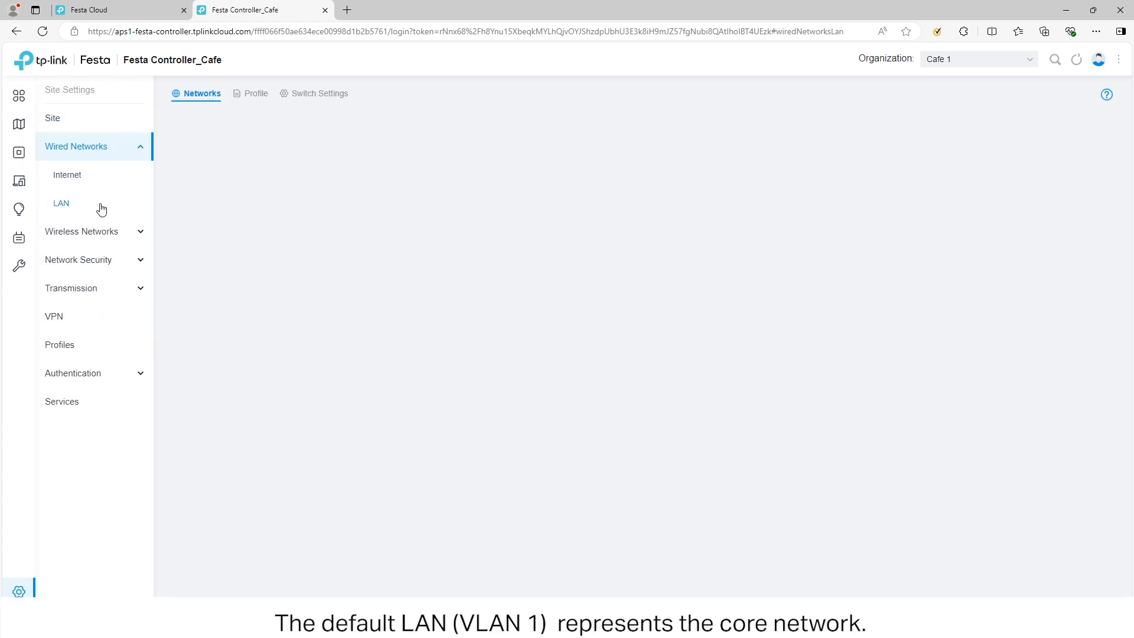
click(61, 203)
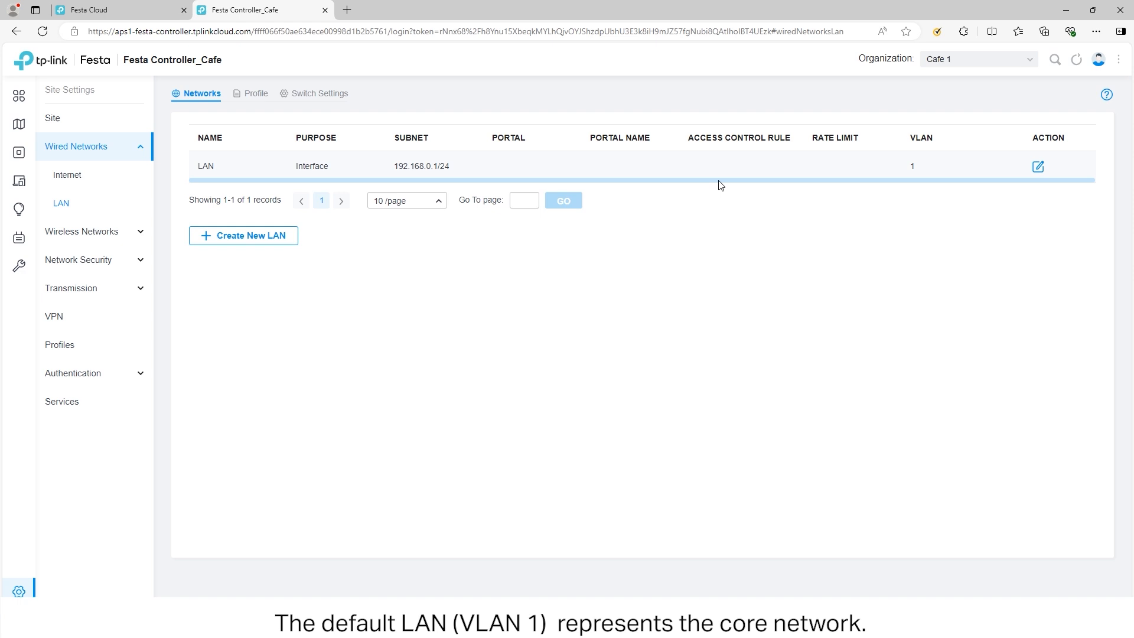
mouse_move(966, 186)
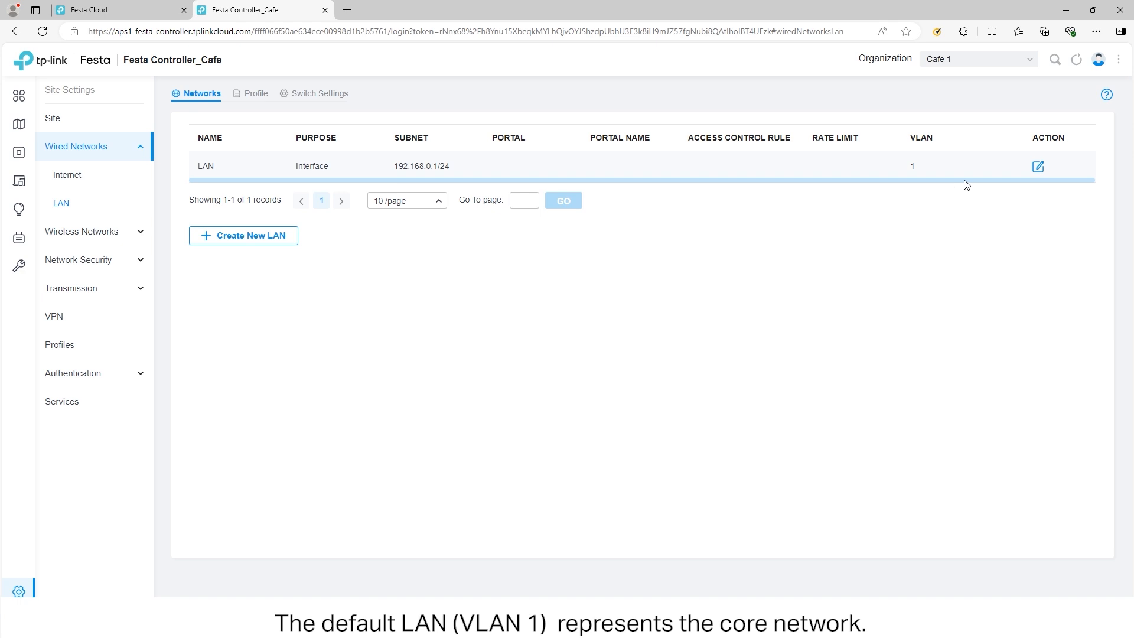
mouse_move(932, 201)
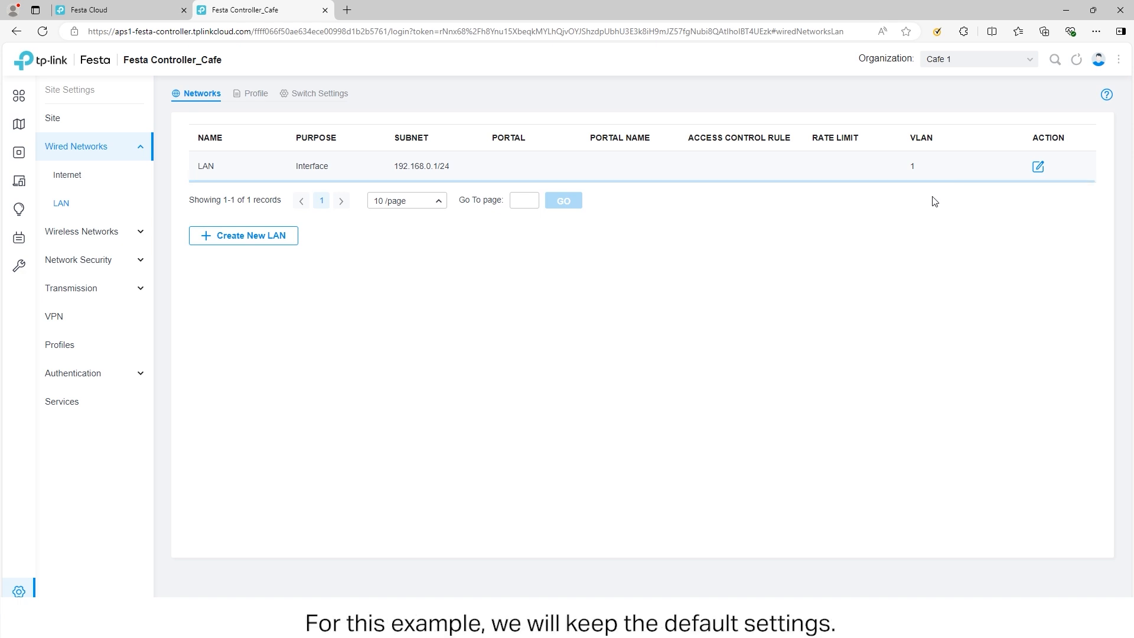
mouse_move(790, 291)
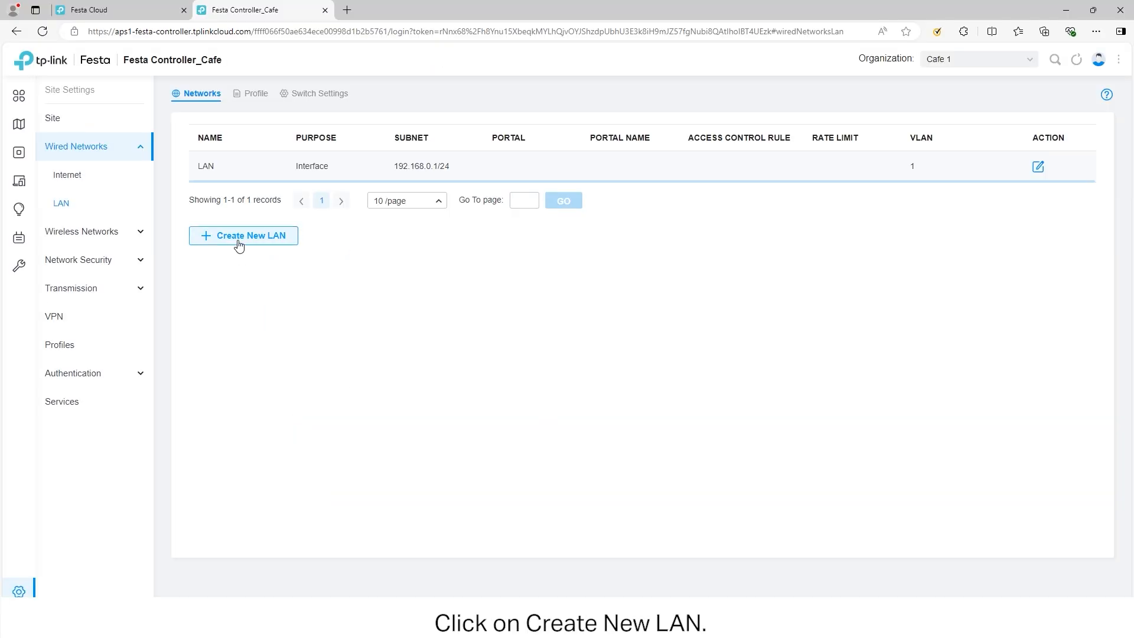
Create a new LAN named Staff_VLAN10 on VLAN 10 with gateway 192.168.10.1.
click(243, 235)
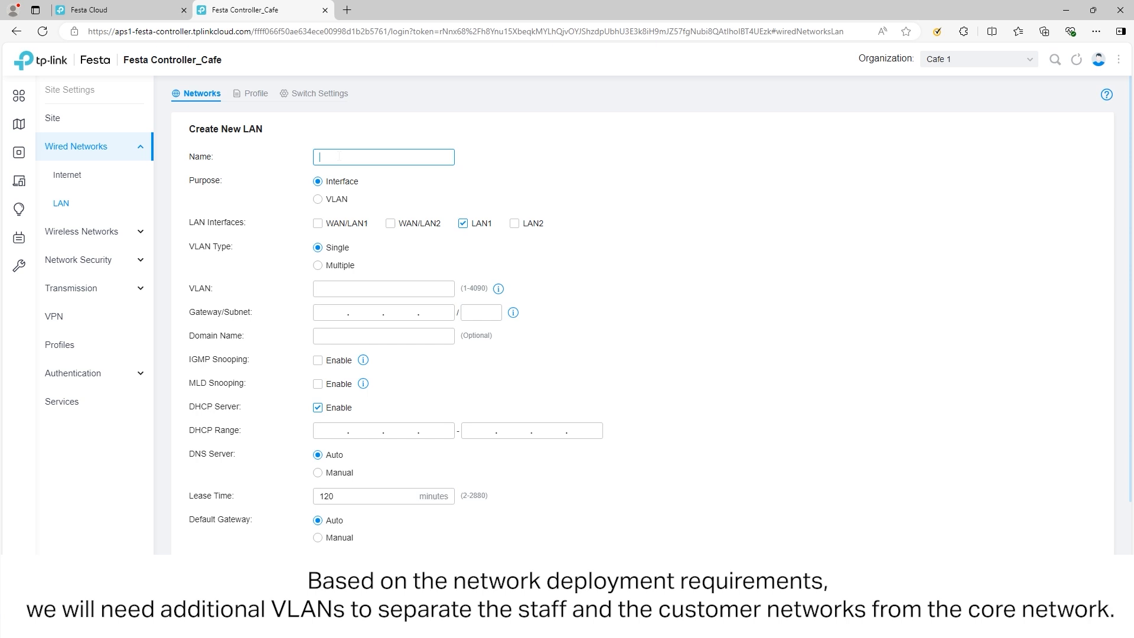
text(Staff)
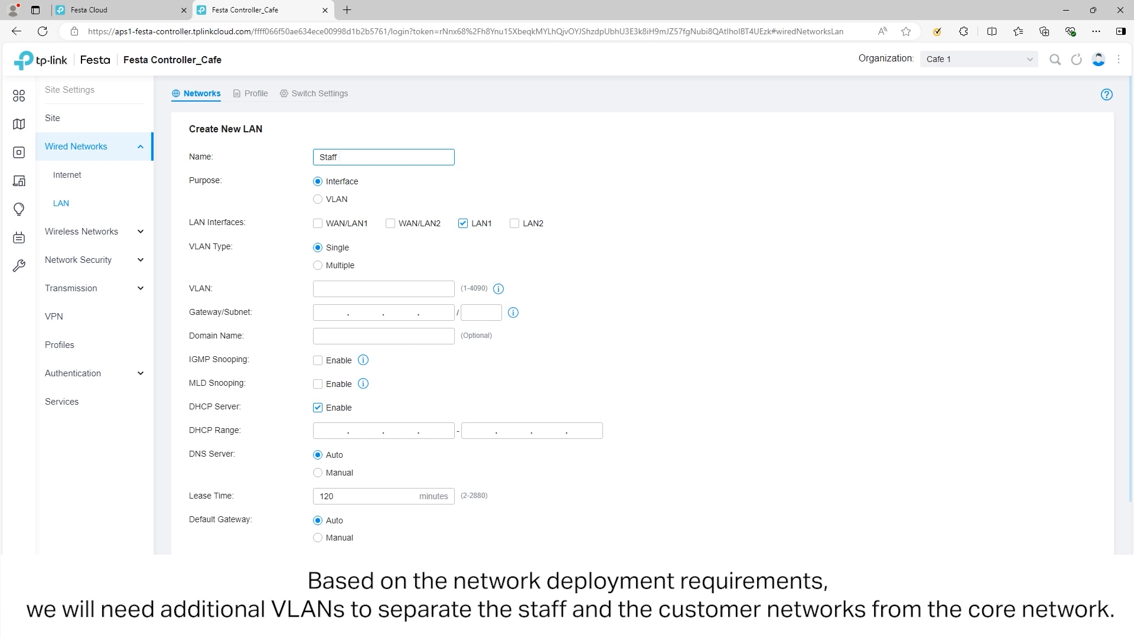
text(_VLAN10)
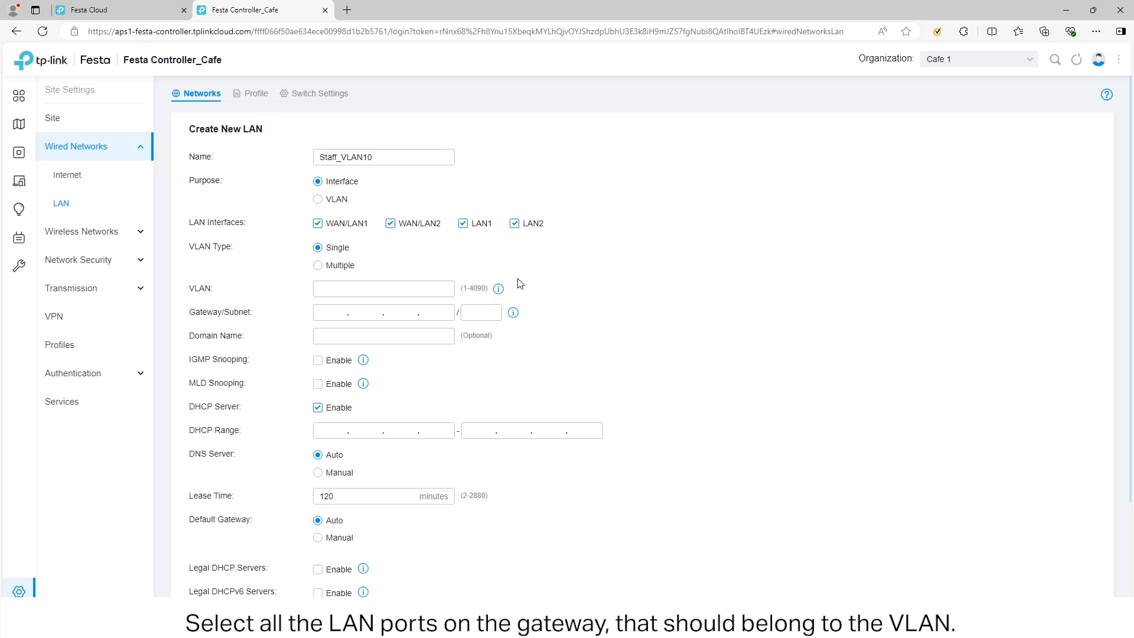
click(383, 288)
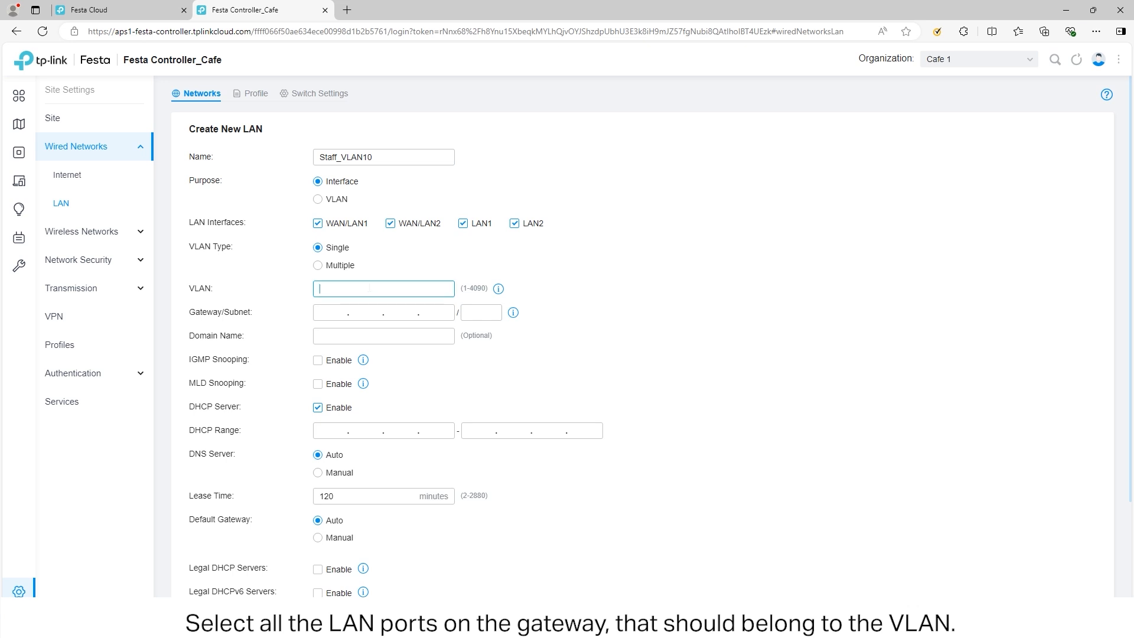
text(19...)
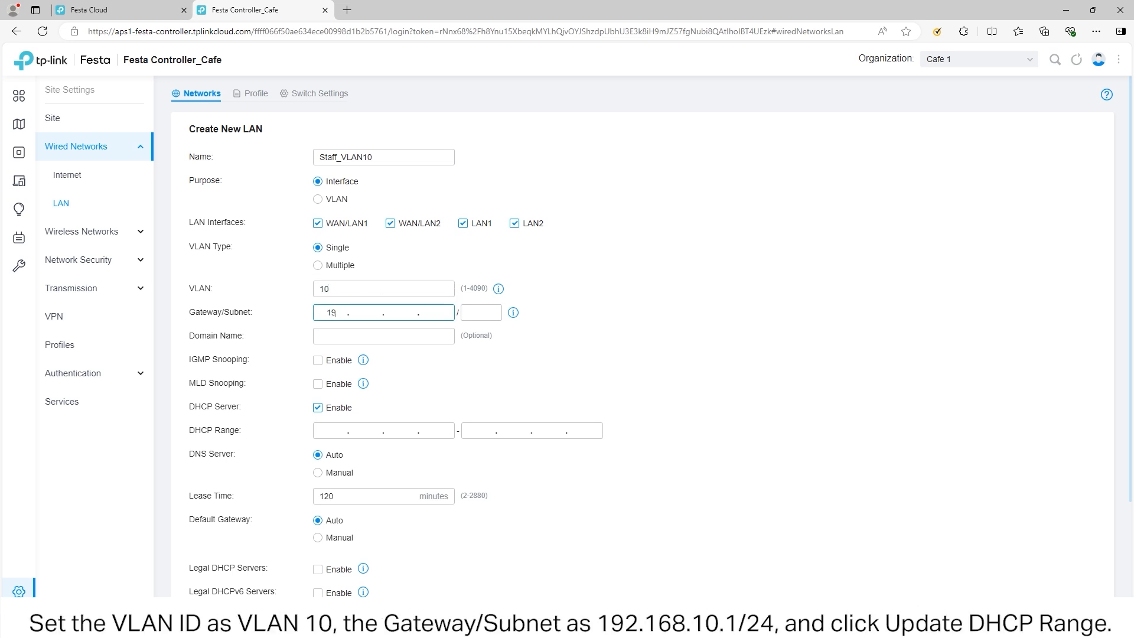
text(192.168.10.1)
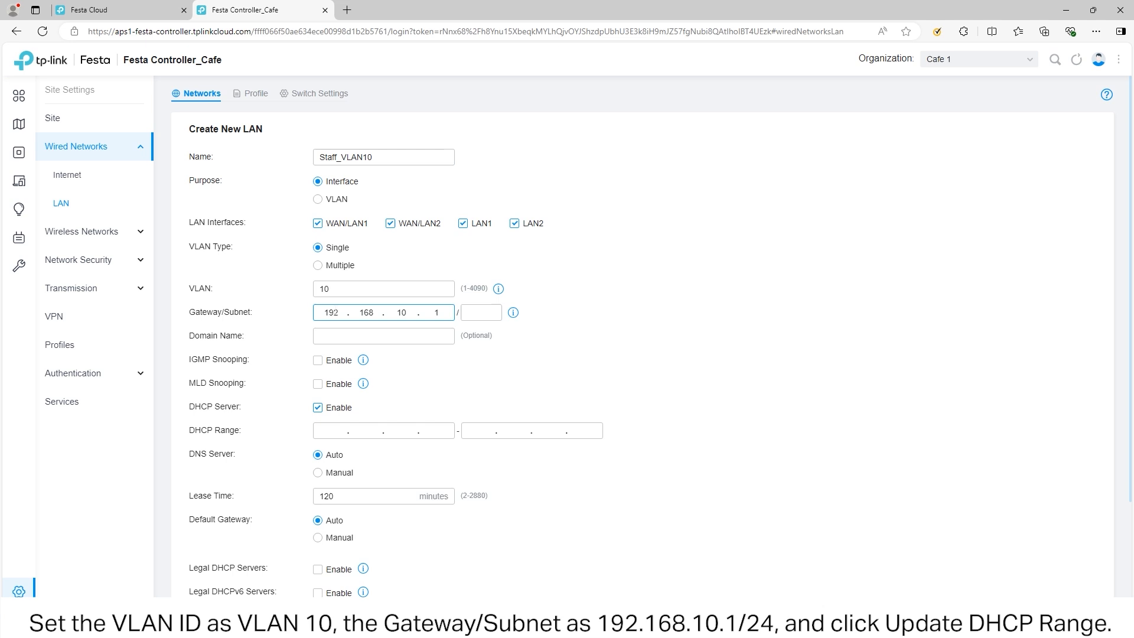
Set prefix length /24, update the DHCP range from the subnet and save the LAN.
click(480, 312)
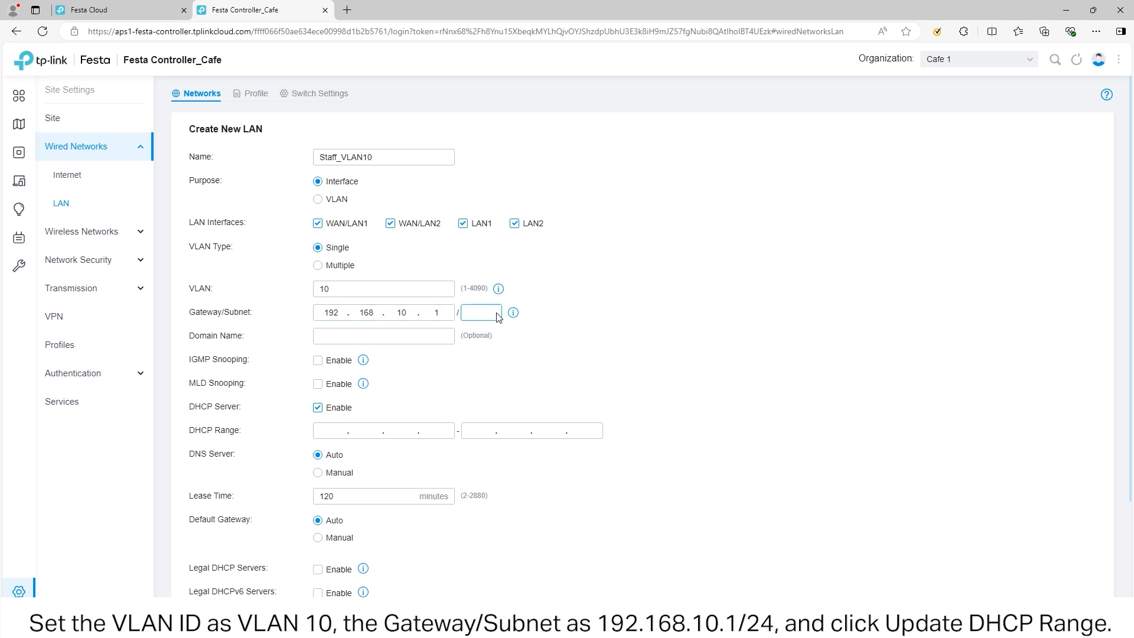
click(481, 312)
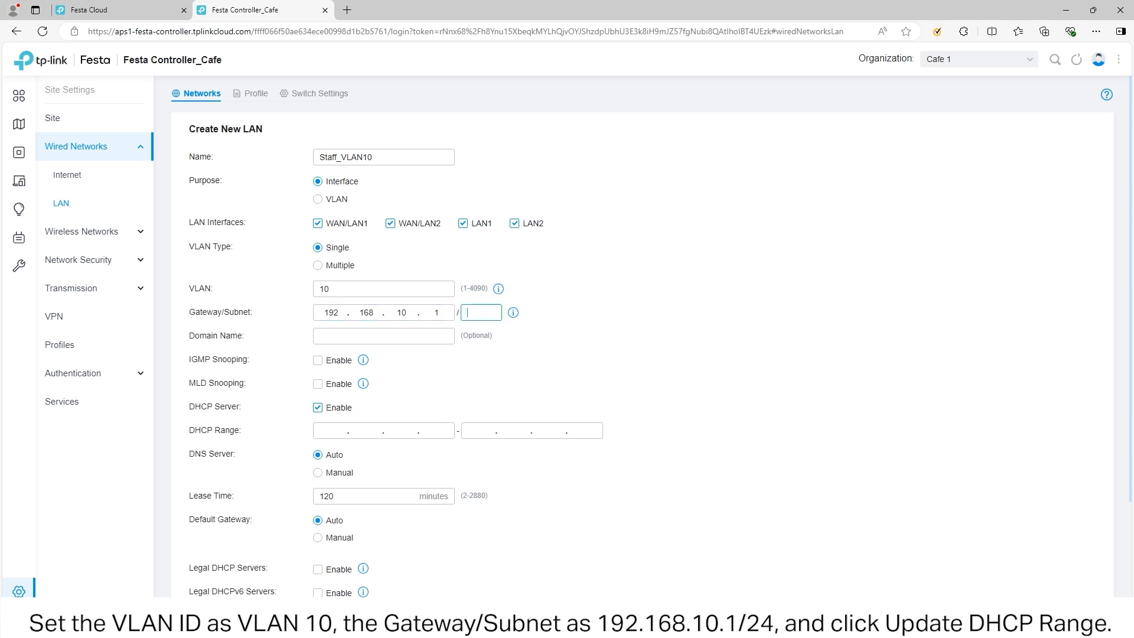
text(24)
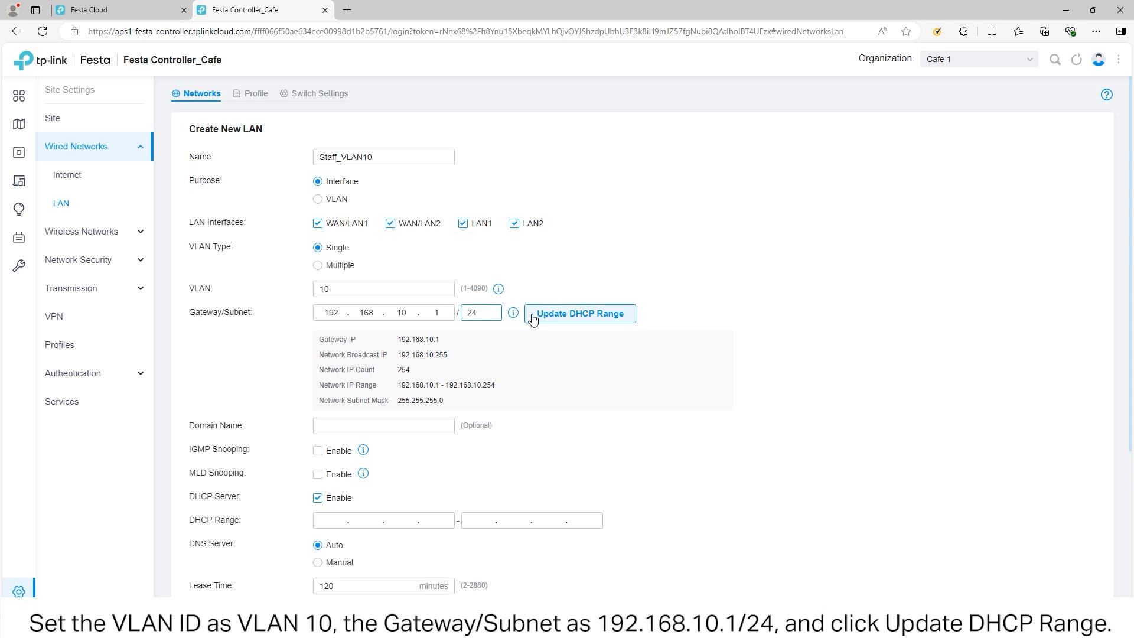
click(578, 313)
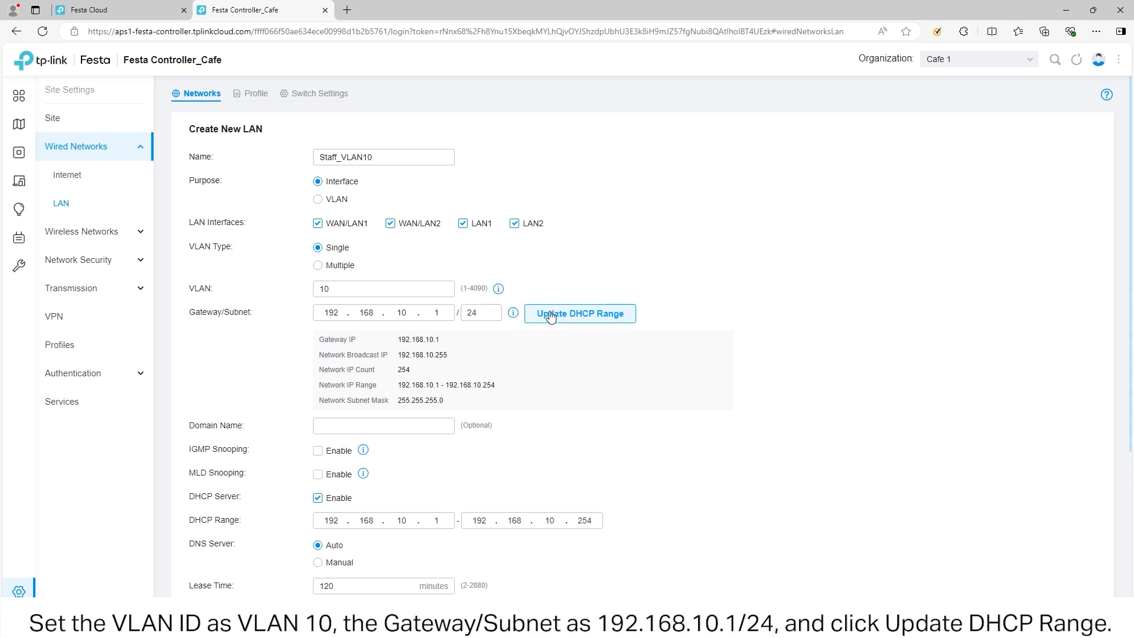
mouse_move(535, 475)
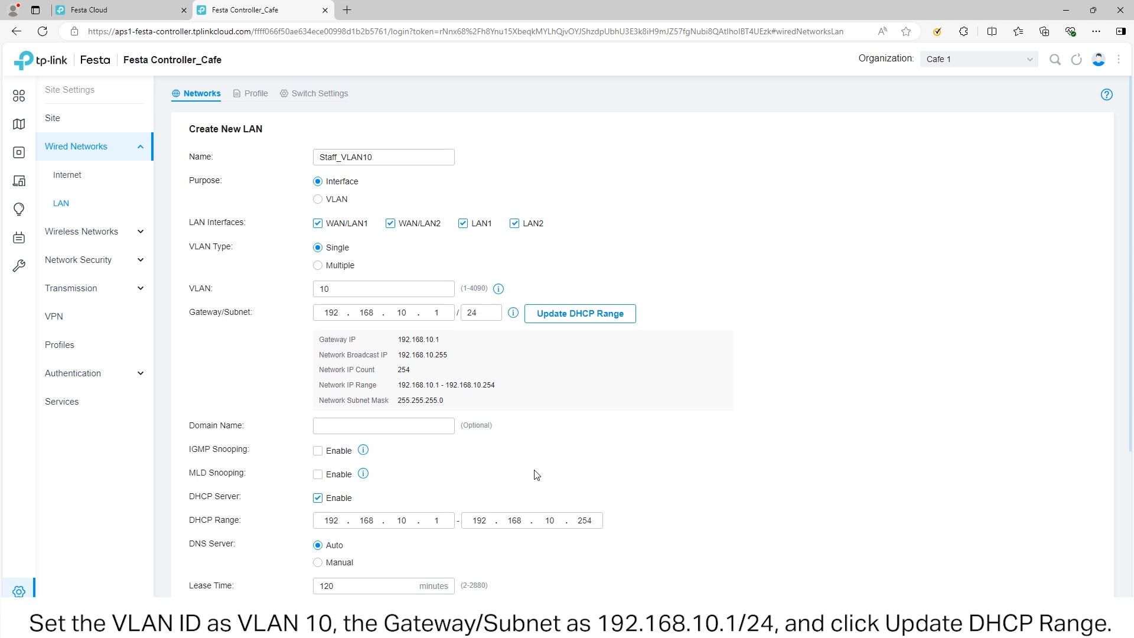
scroll(down, 3)
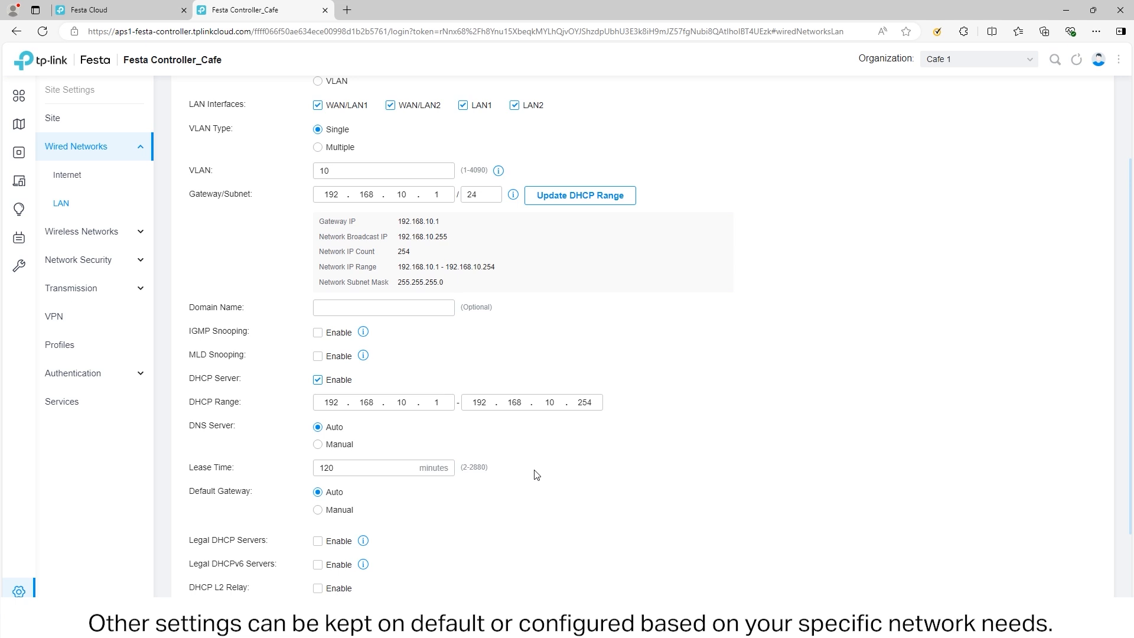
scroll(down, 3)
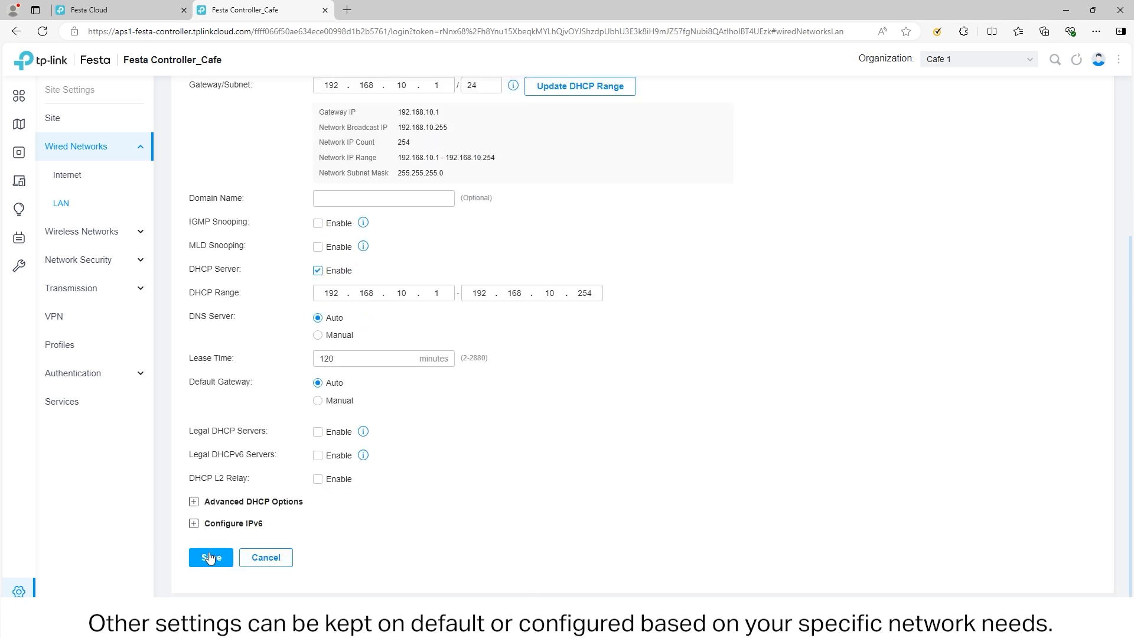
click(210, 556)
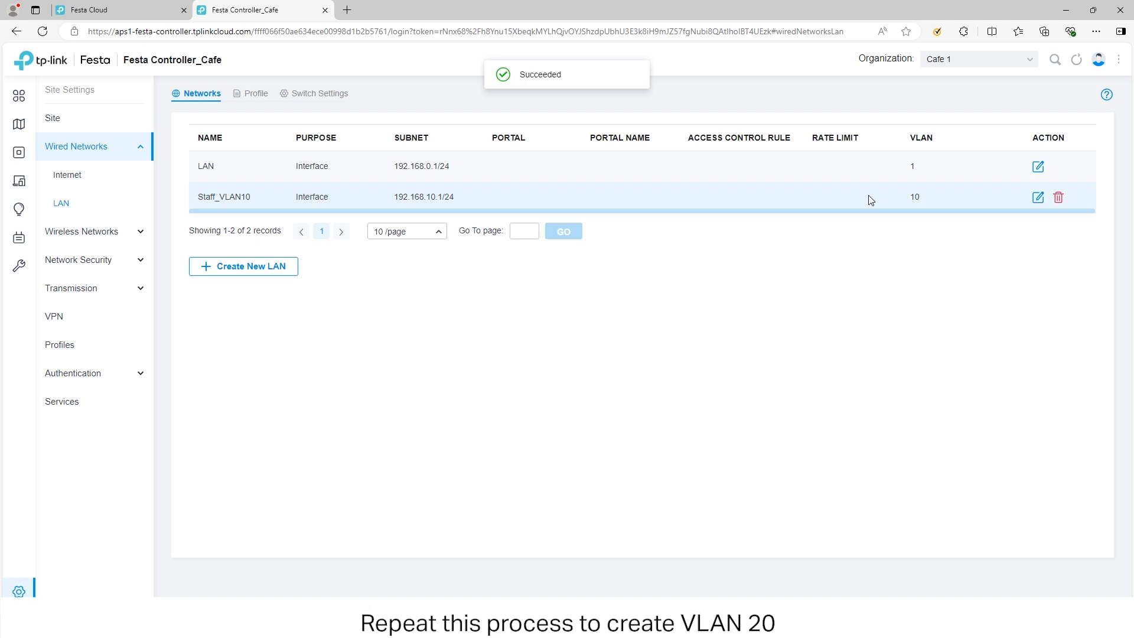
Show the WLAN page for the Default group with no wireless networks yet.
click(243, 265)
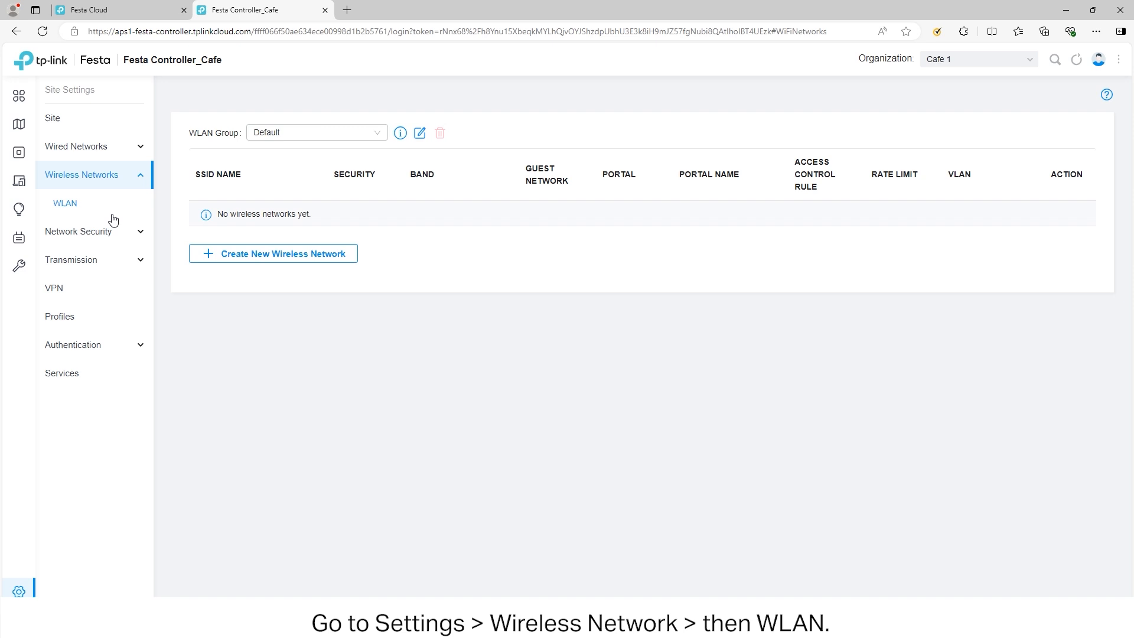
mouse_move(189, 263)
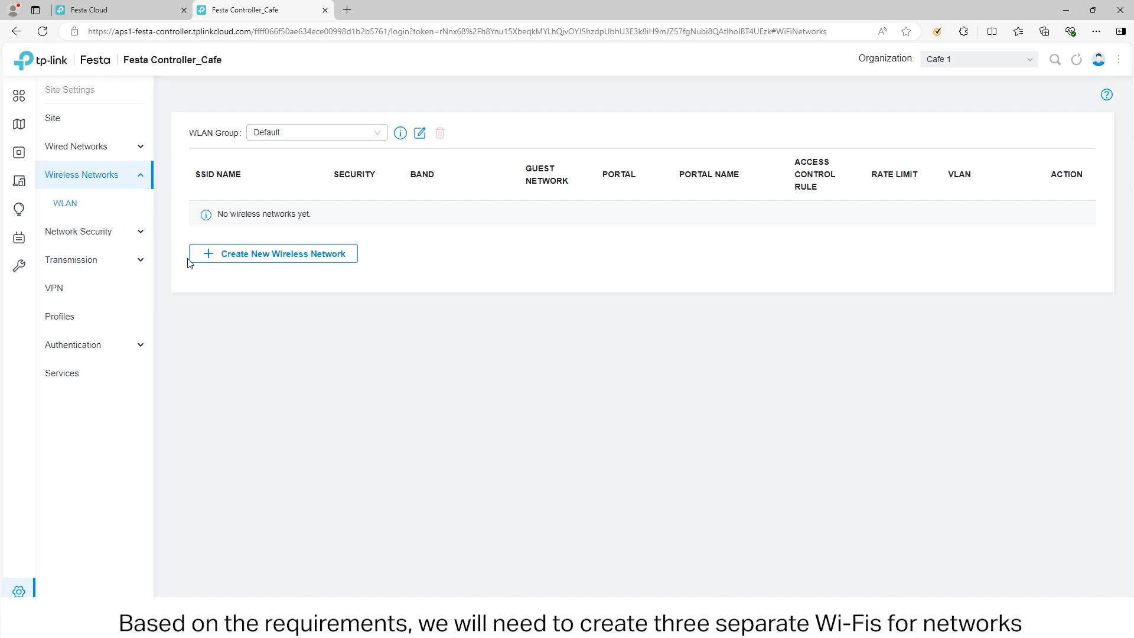
mouse_move(590, 367)
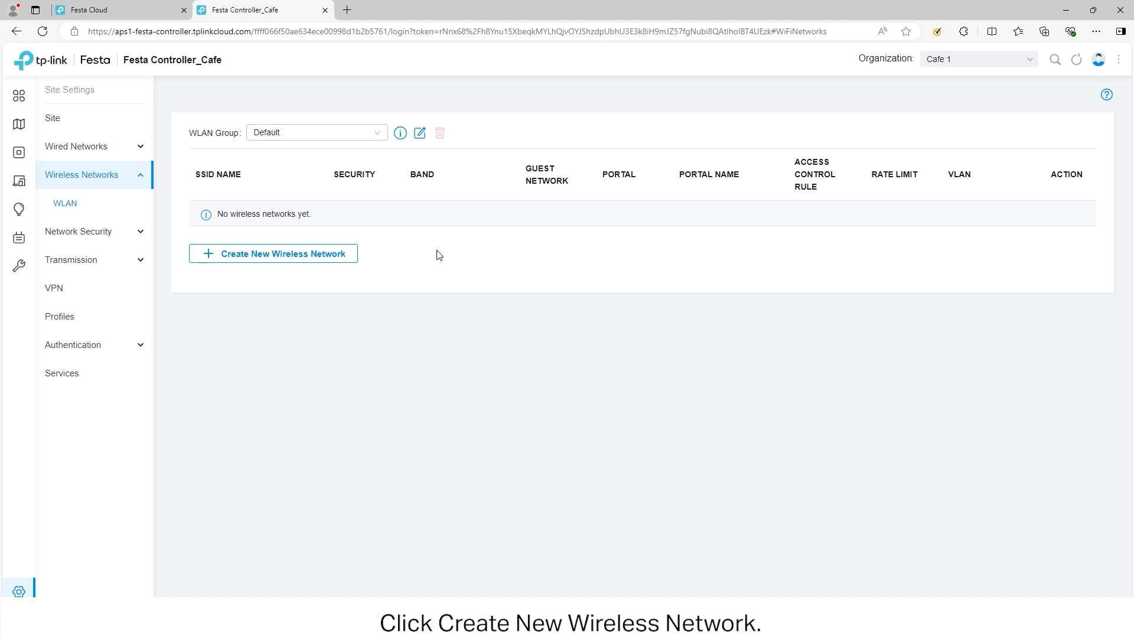
Create a wireless network with SSID Cafe Owner and VLAN 10 enabled.
click(273, 253)
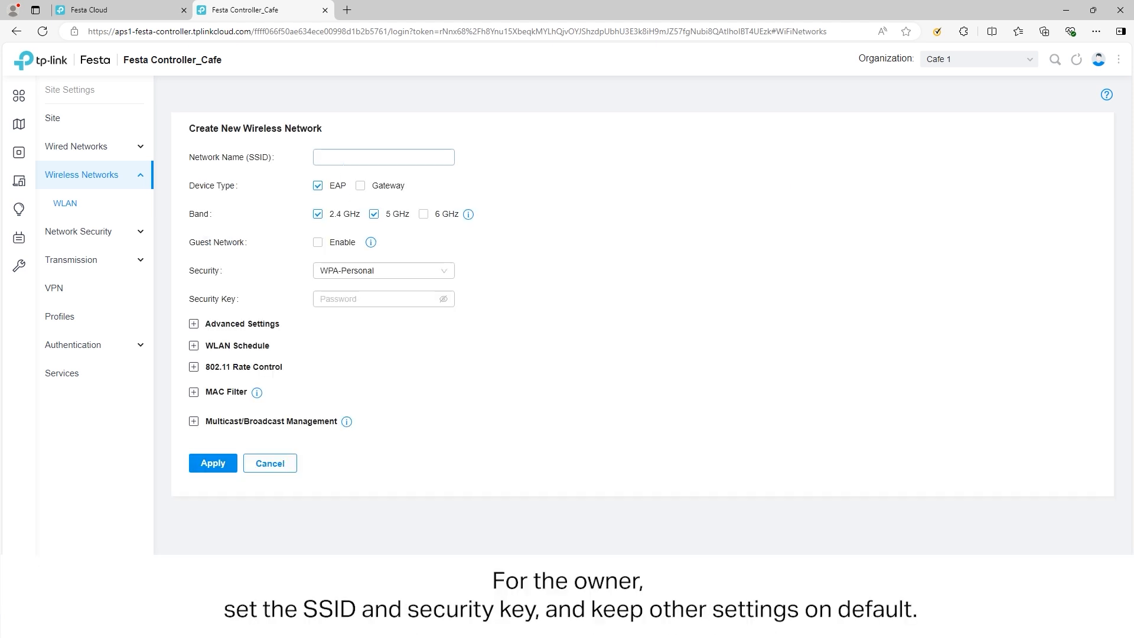
click(383, 157)
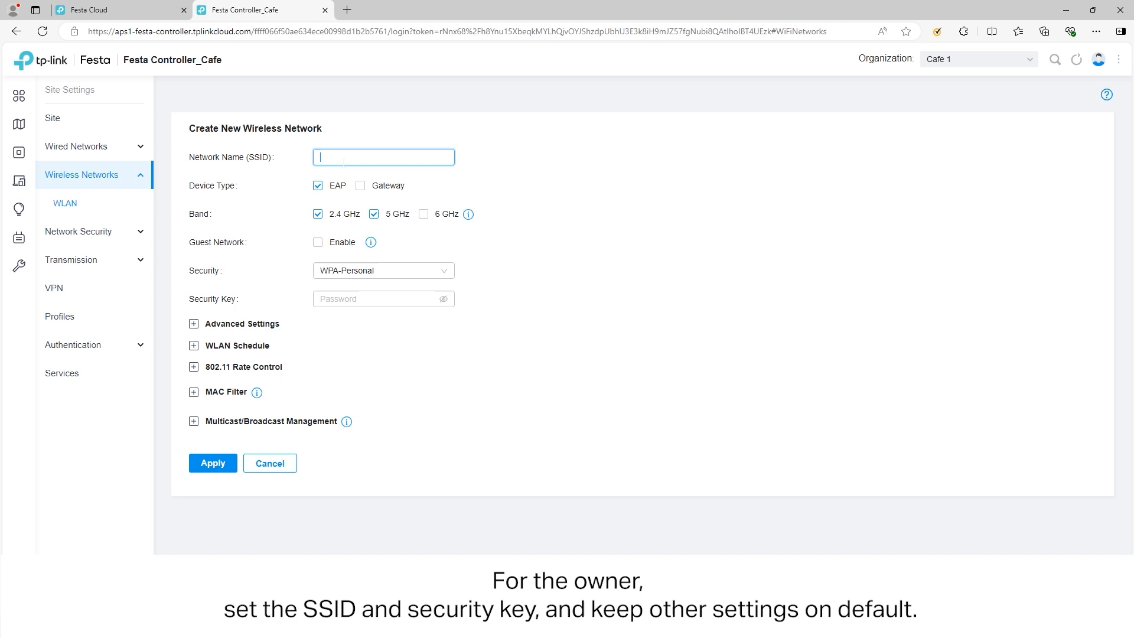
text(Cafe Owner)
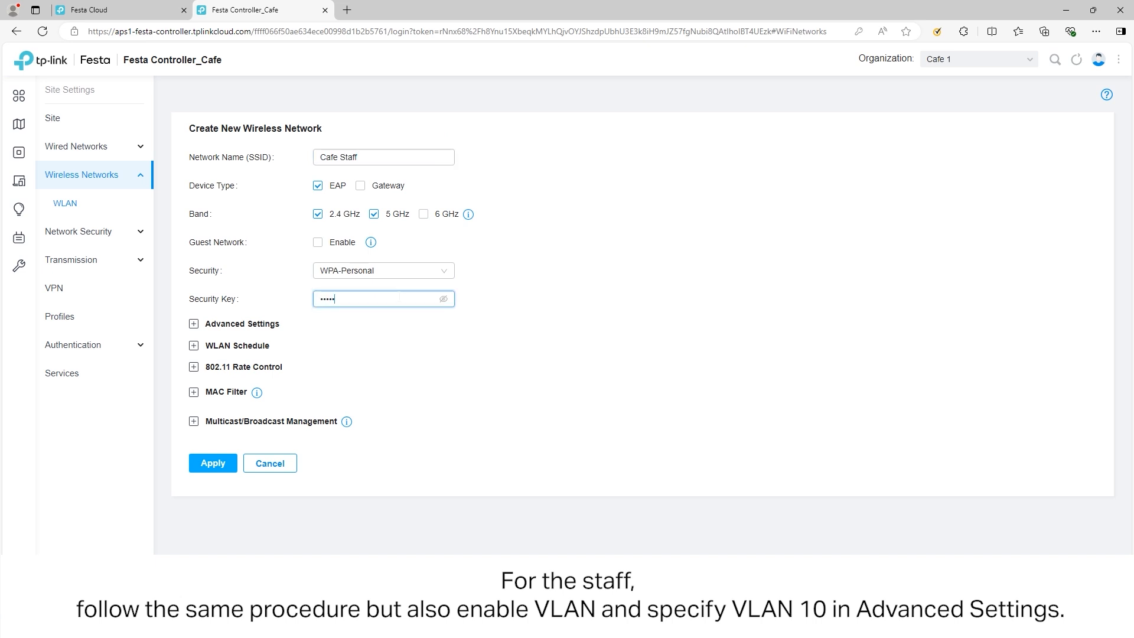
click(192, 324)
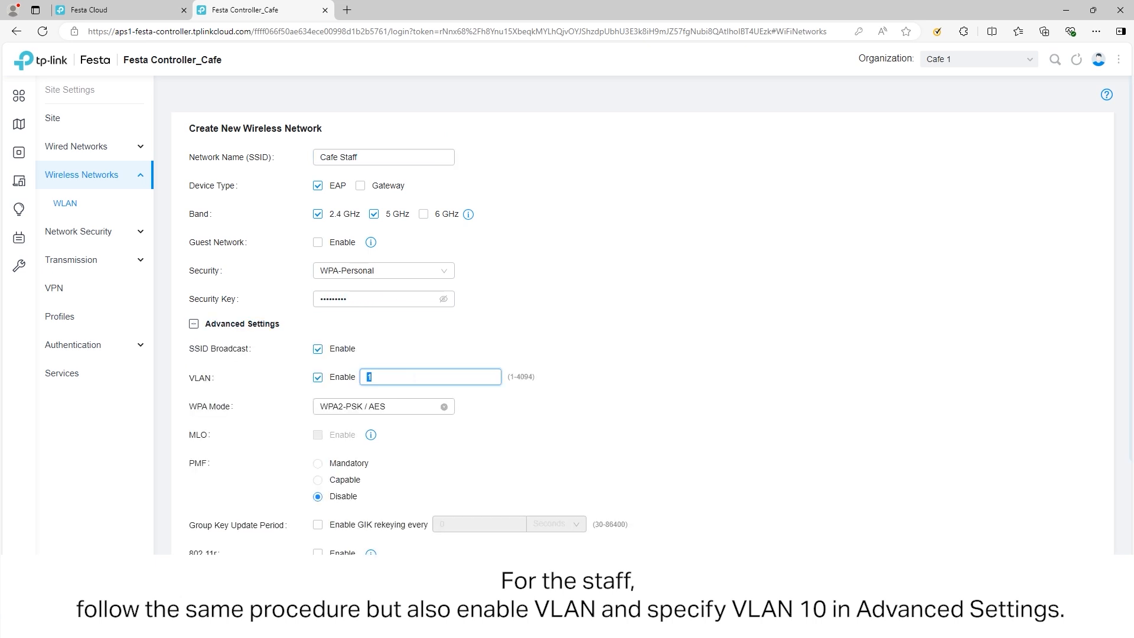
text(10)
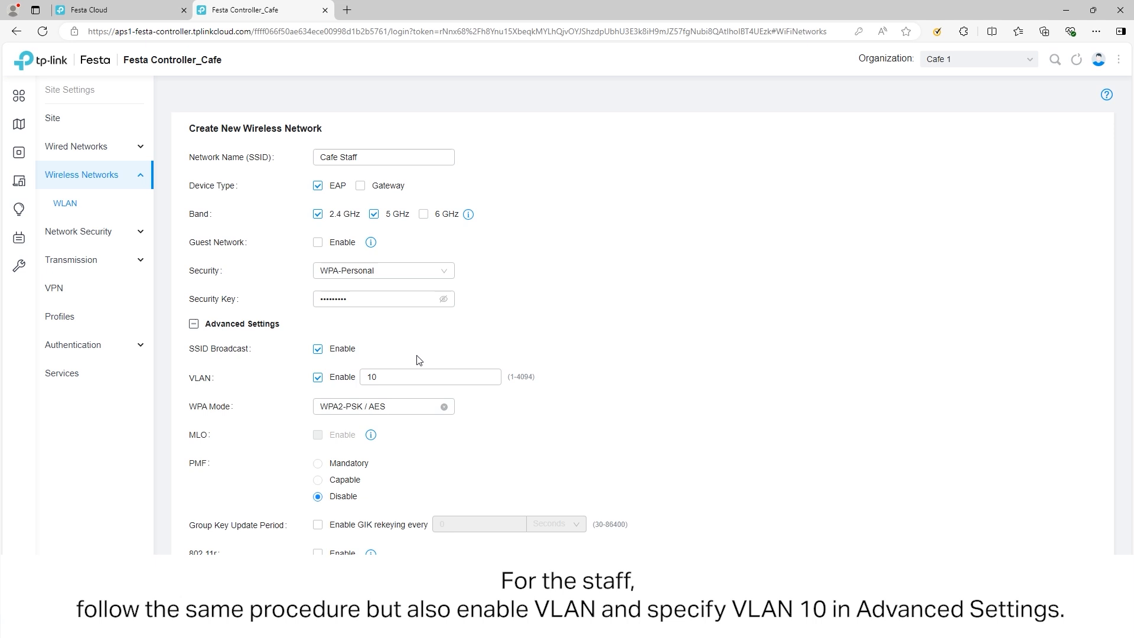
scroll(down, 3)
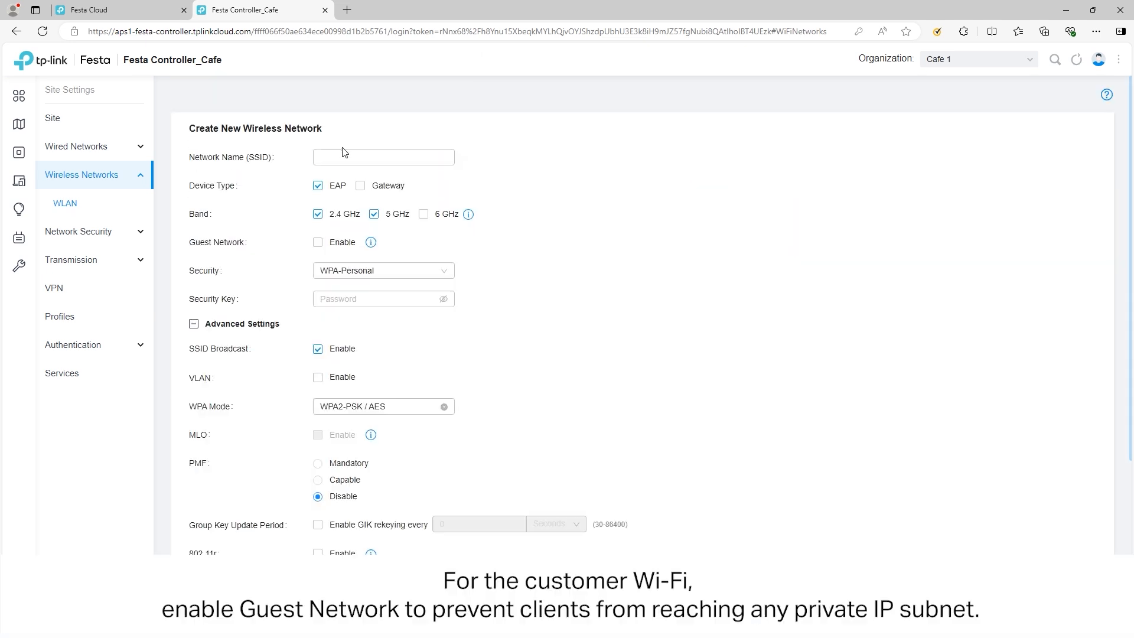
Define SSID Cafe Customer as a guest network on VLAN 20 with a custom 1000 download limit.
text(Cafe)
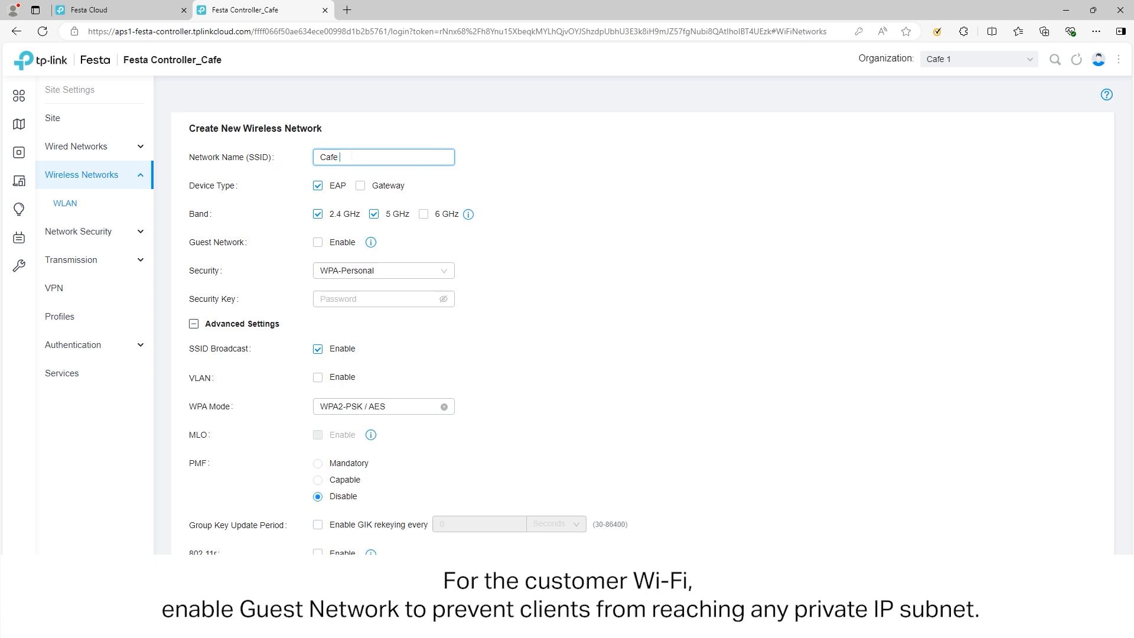
text(Customer)
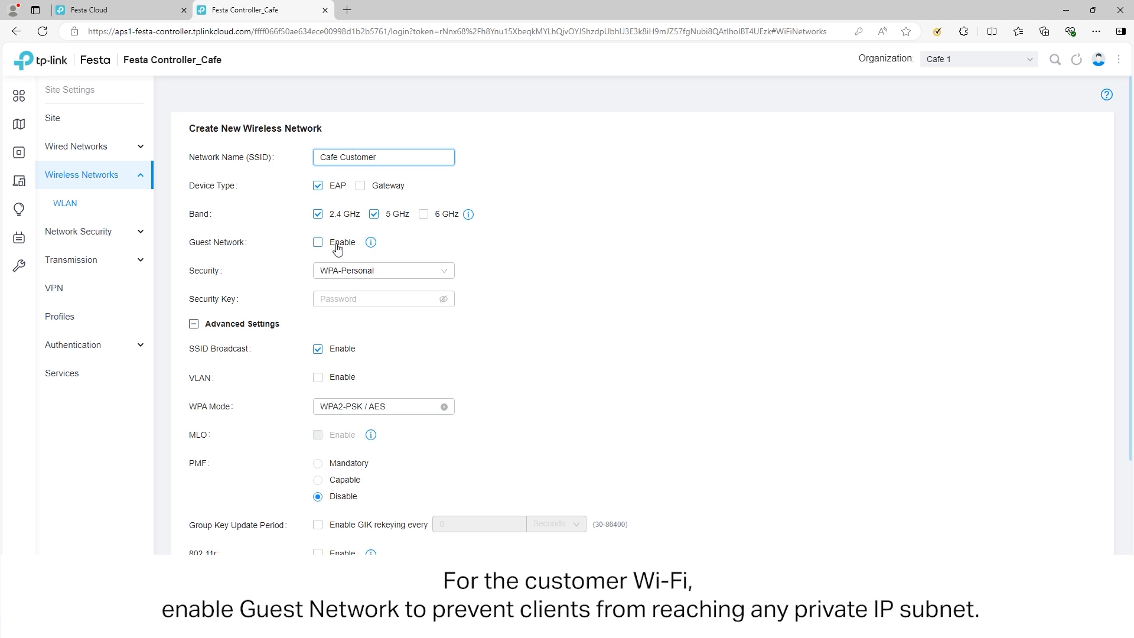
click(318, 241)
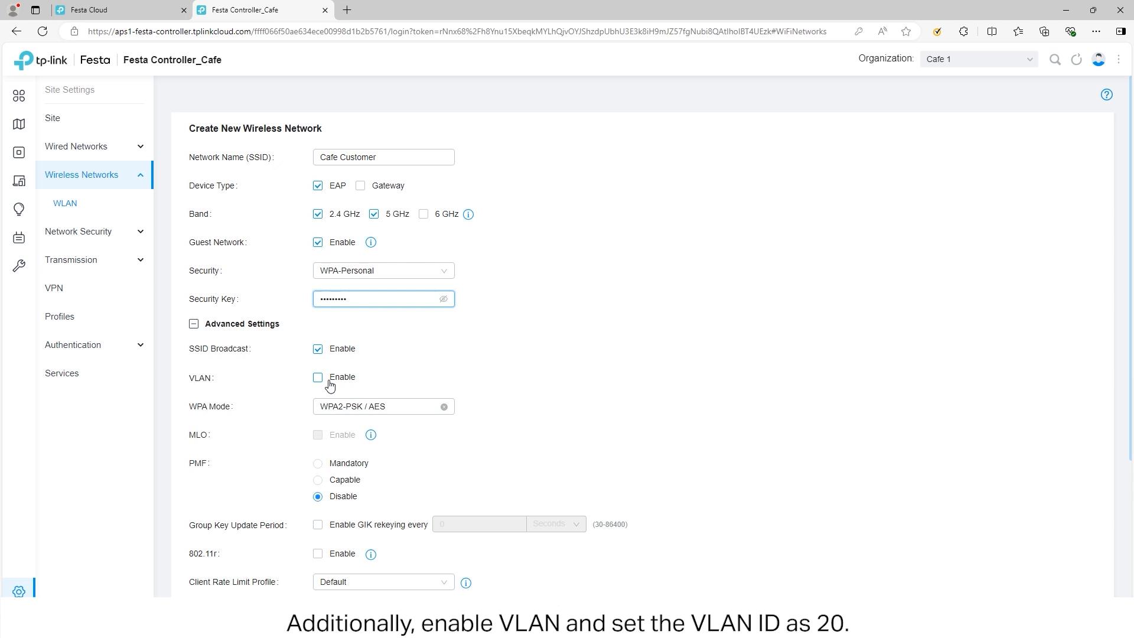
click(318, 377)
text(20)
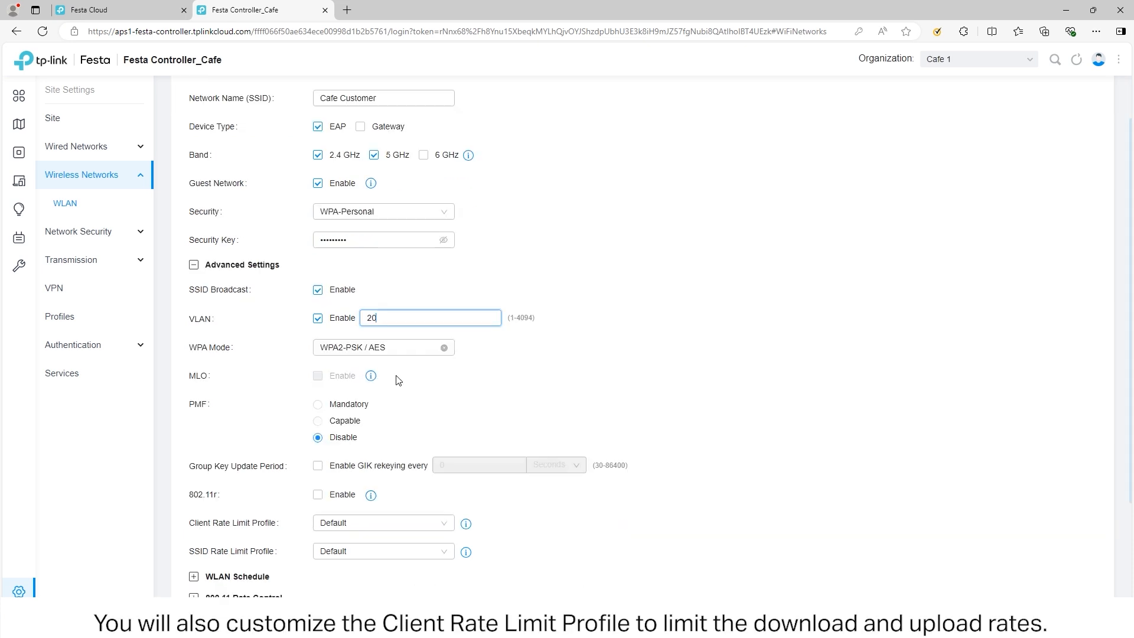
click(381, 522)
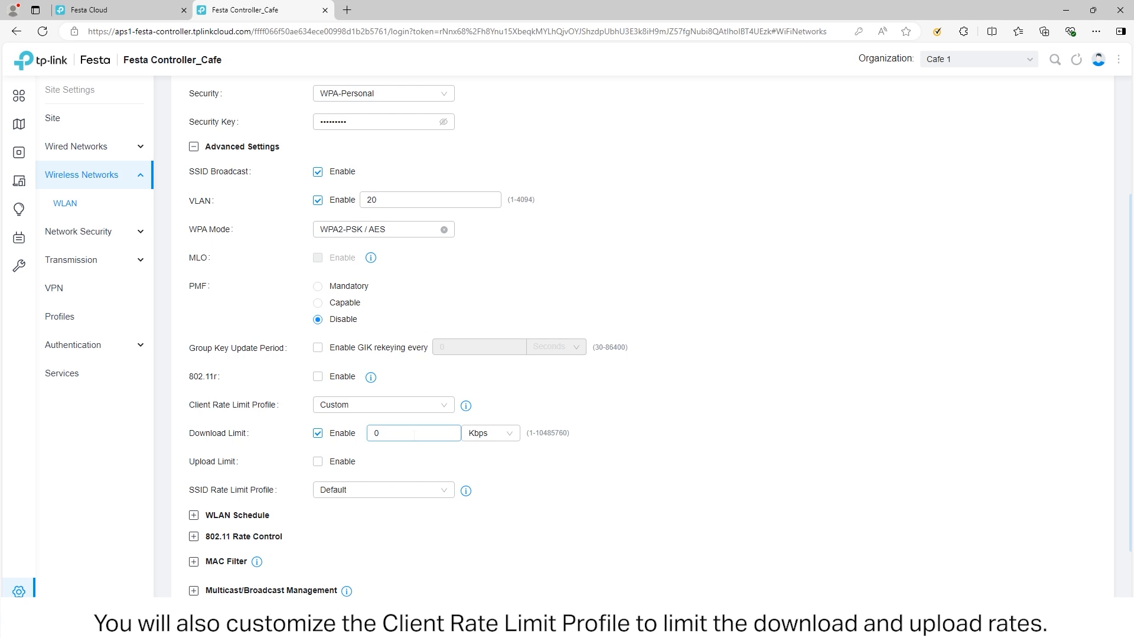
text(1000)
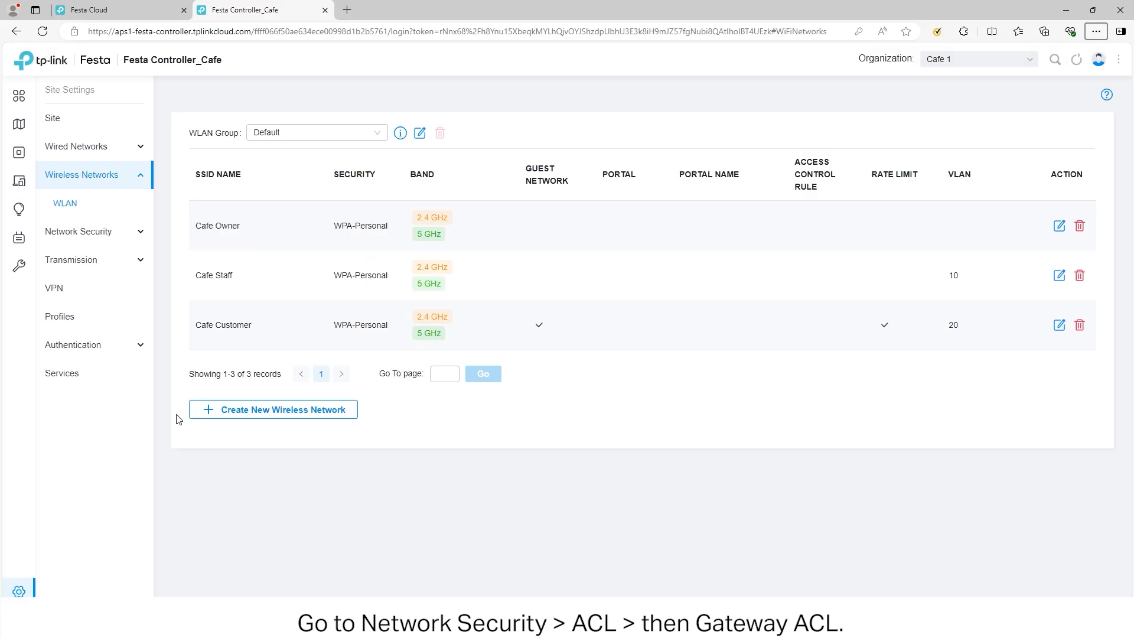
Start a Gateway ACL rule named StaffVLAN10 with direction LAN->LAN covering all protocols.
click(61, 231)
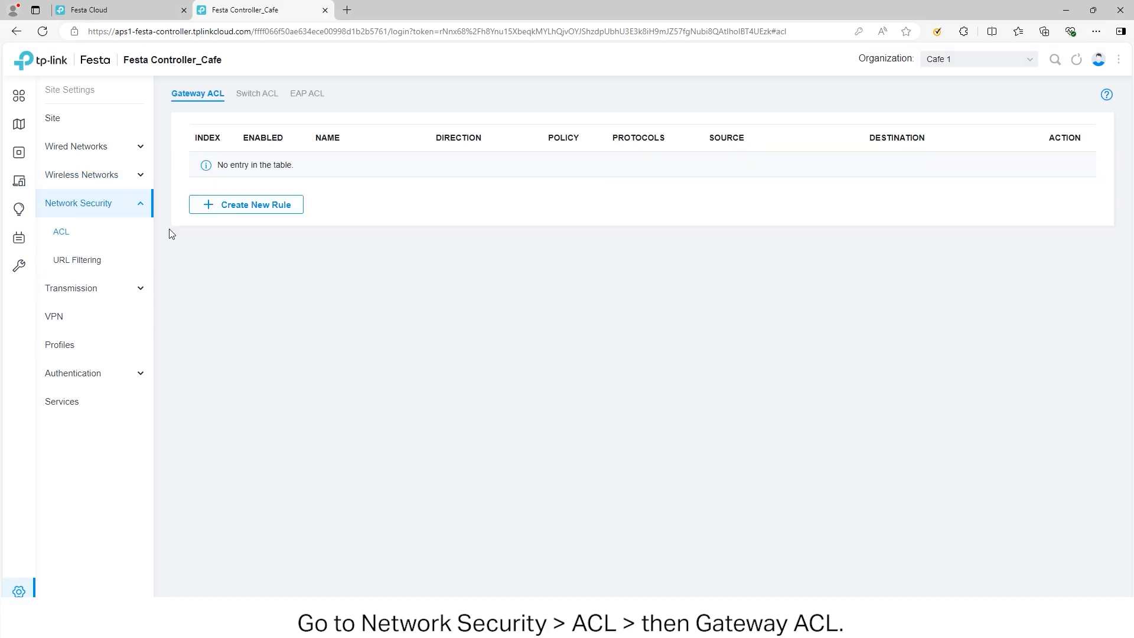
mouse_move(245, 204)
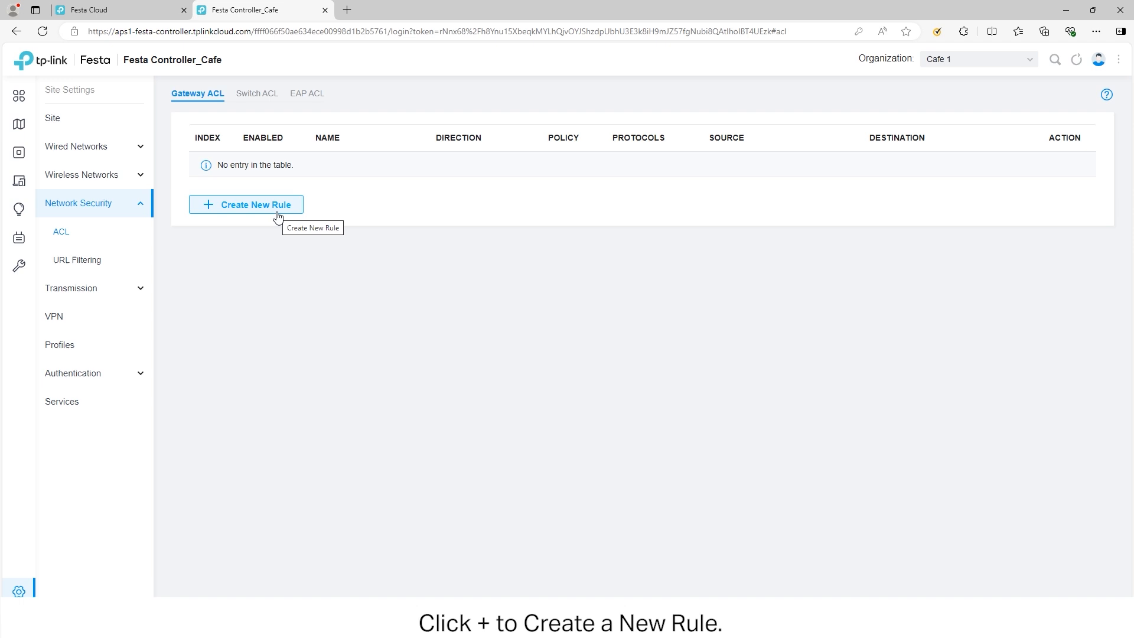
click(246, 204)
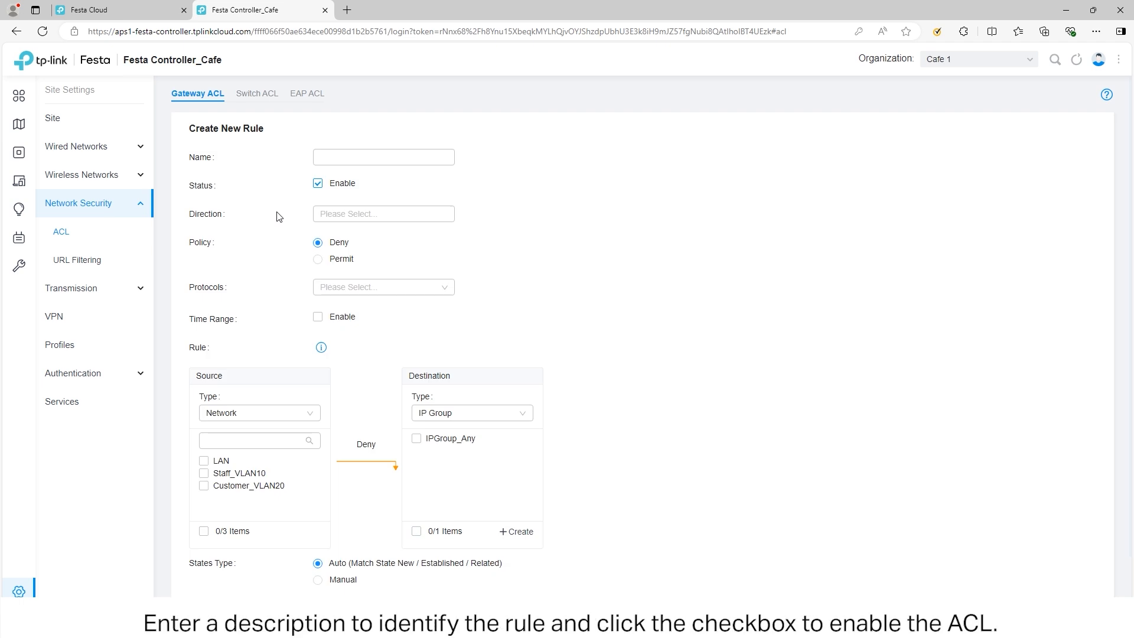
text(S)
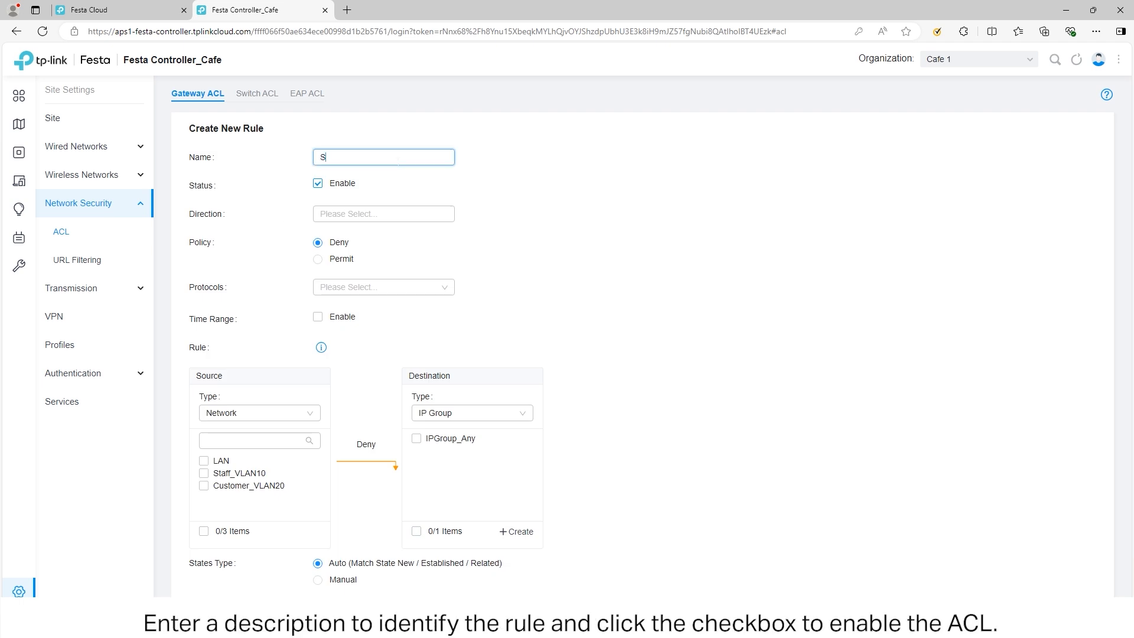
text(StaffVLAN10)
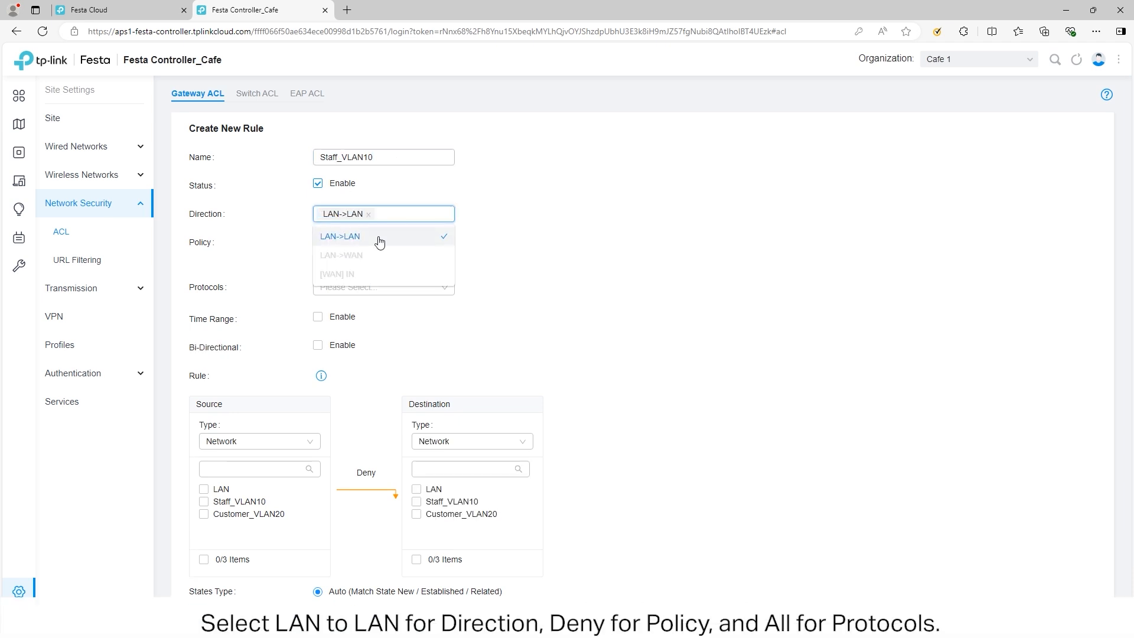
click(339, 237)
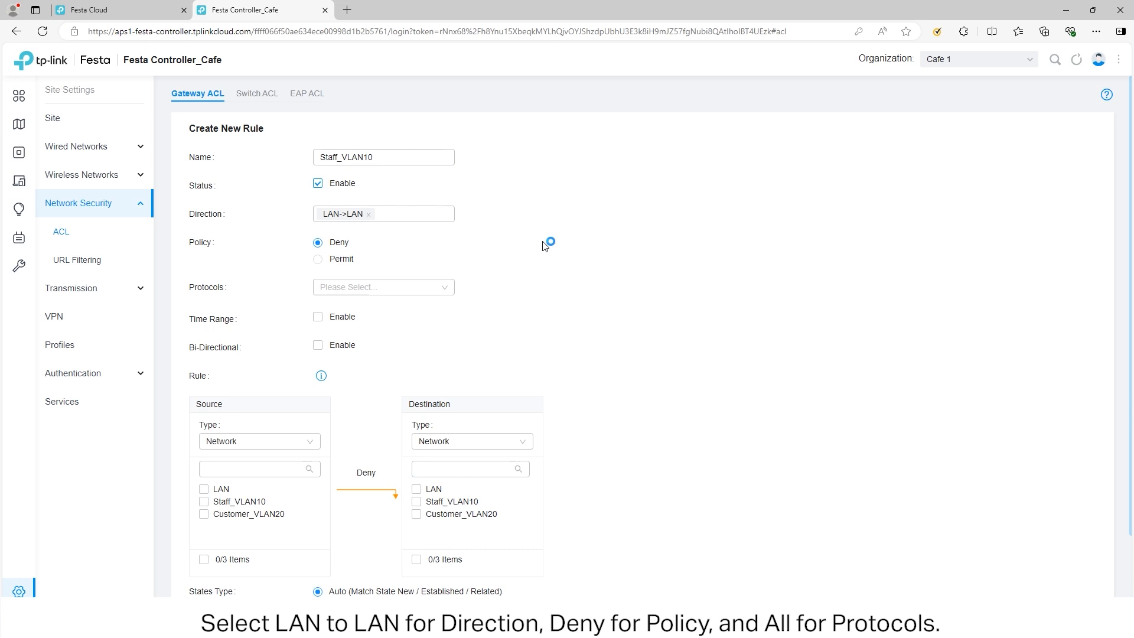
click(383, 286)
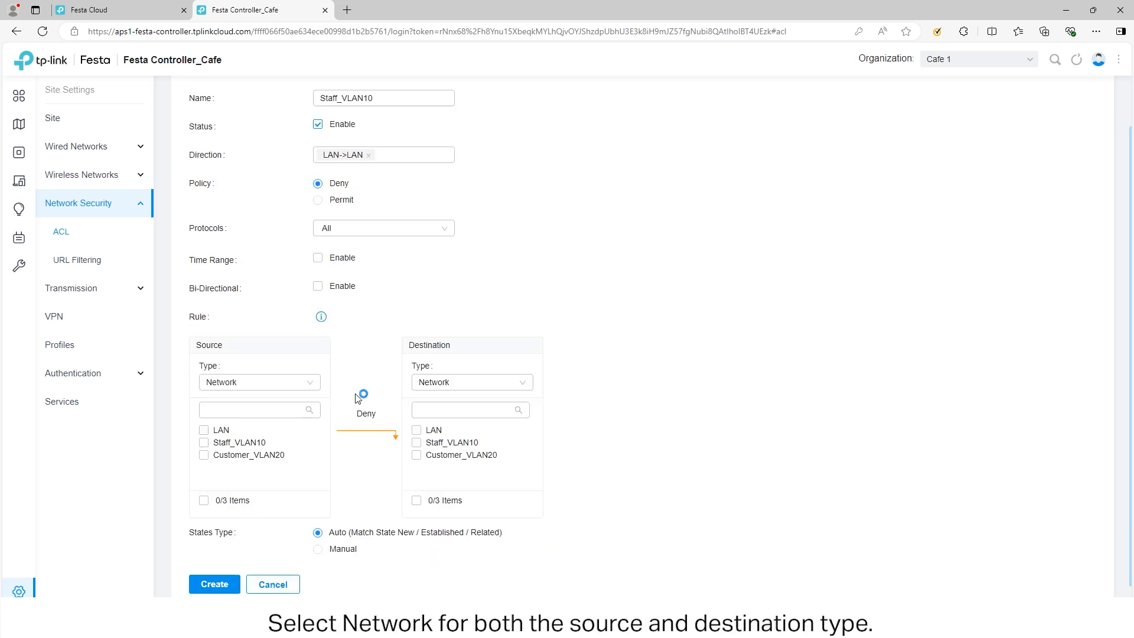
Set source Staff_VLAN10, destinations LAN and Customer_VLAN20, and create the rule.
click(471, 382)
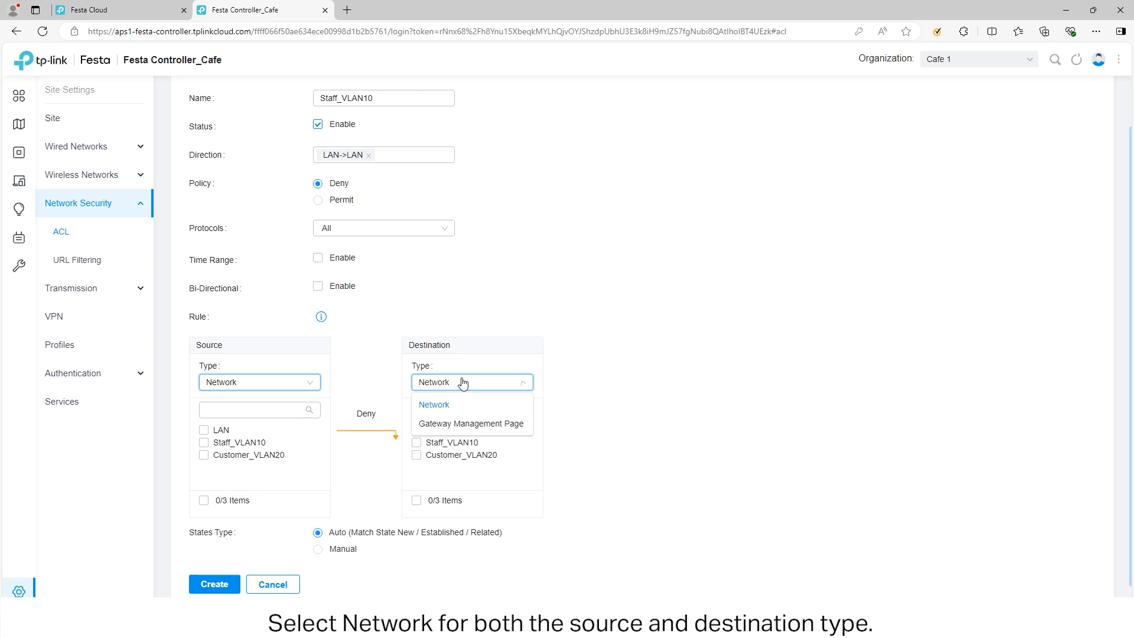
click(433, 404)
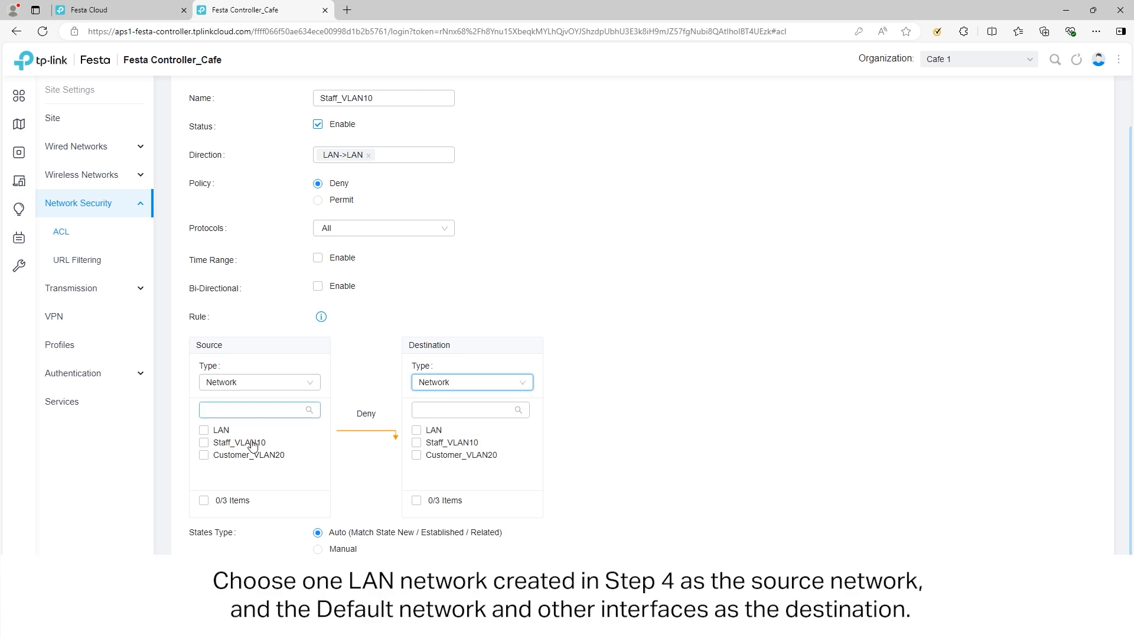
click(205, 442)
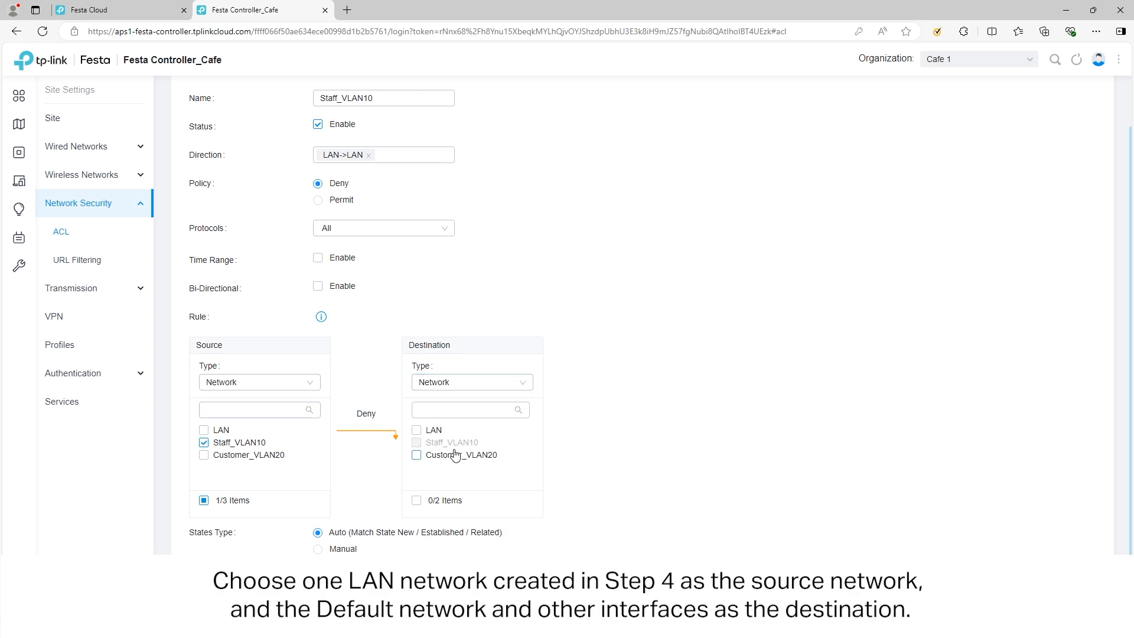
click(417, 430)
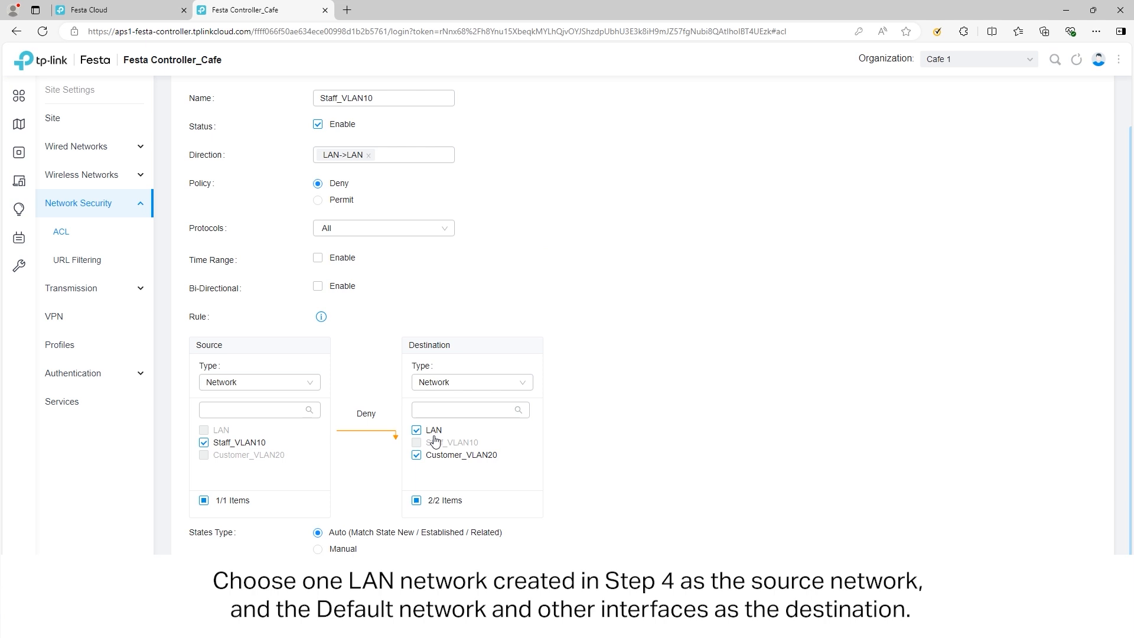
mouse_move(350, 484)
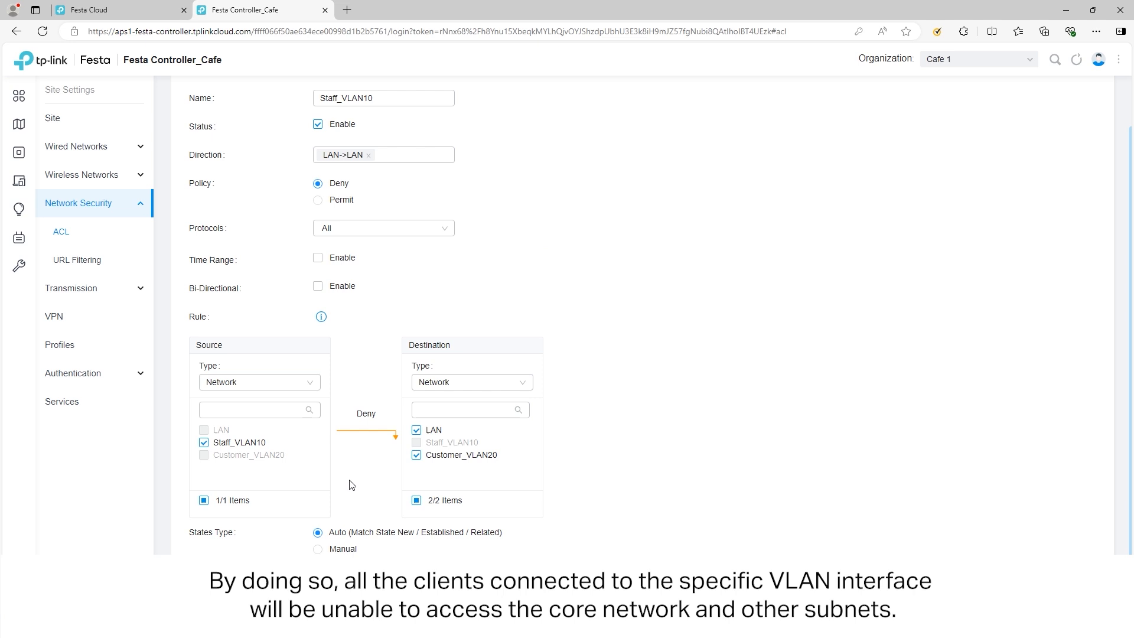
scroll(down, 3)
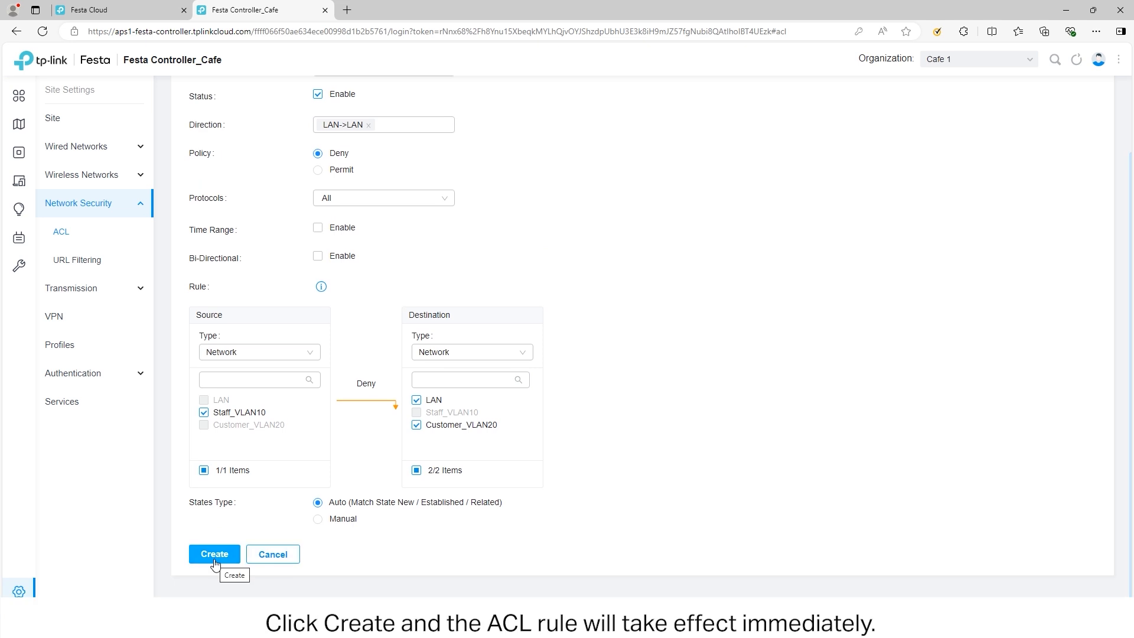
click(214, 554)
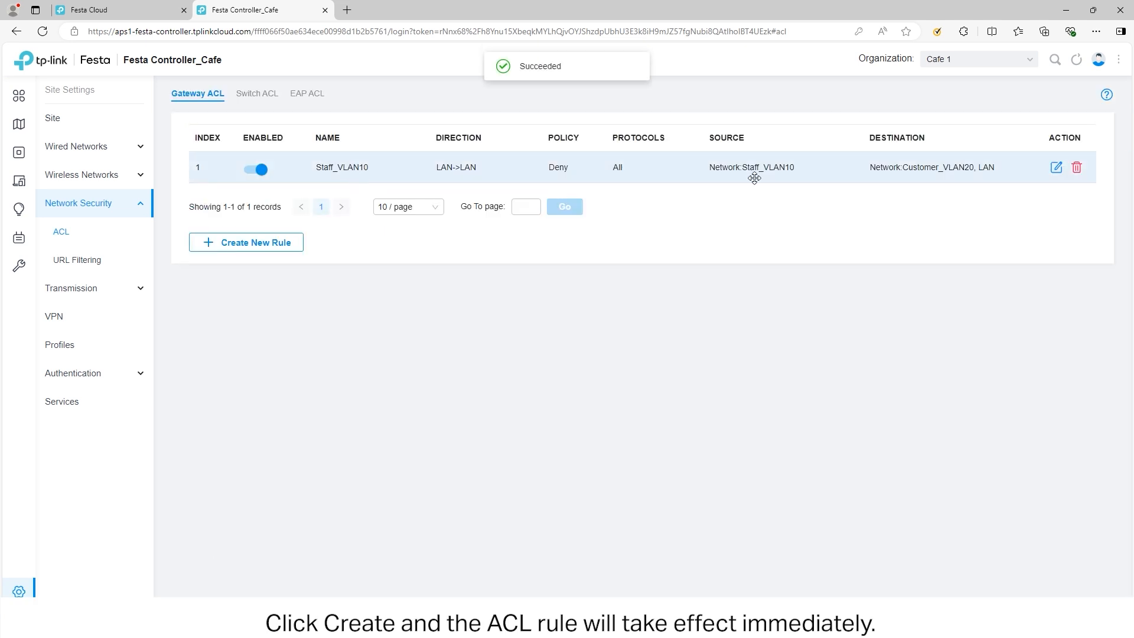
Create a second Gateway ACL rule named Customer_VLAN20 with direction LAN->LAN.
click(246, 242)
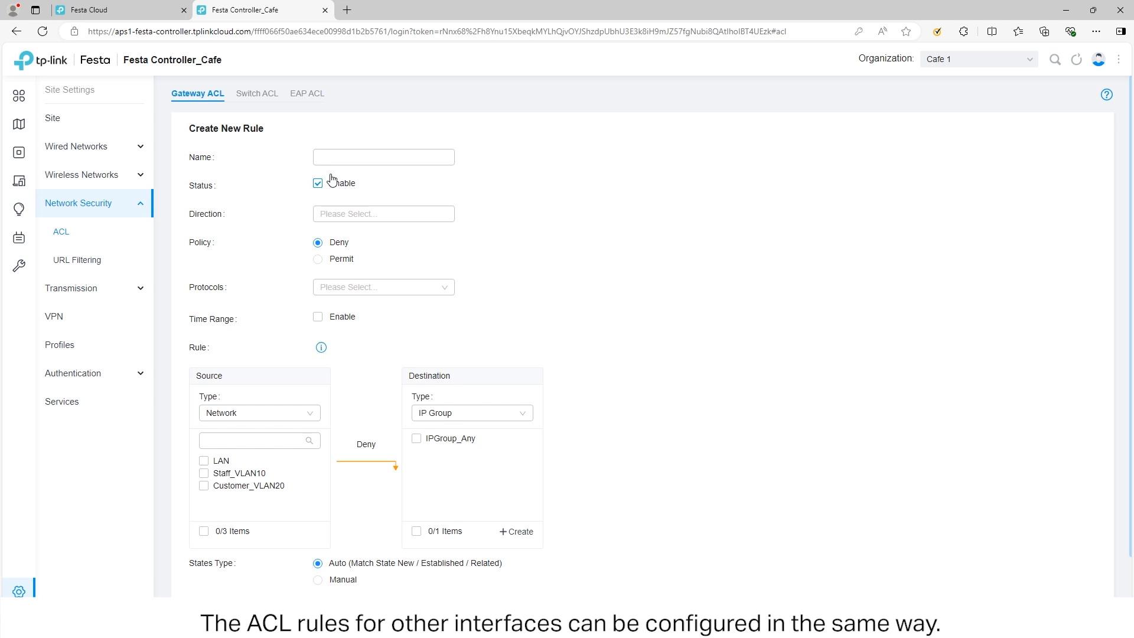
click(383, 214)
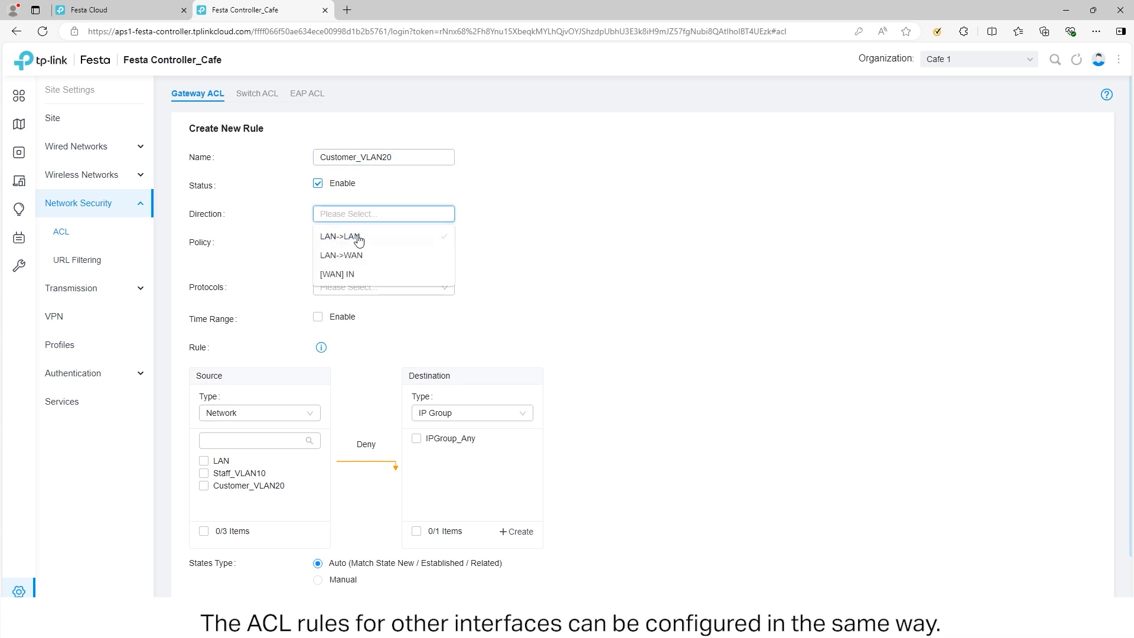
click(339, 236)
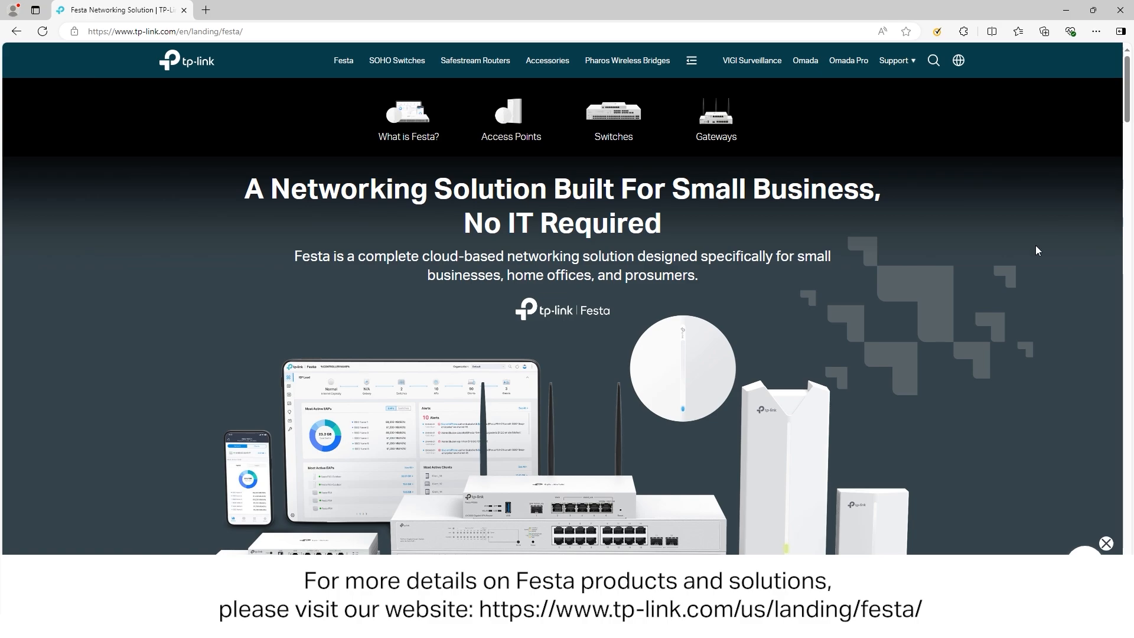
mouse_move(1030, 268)
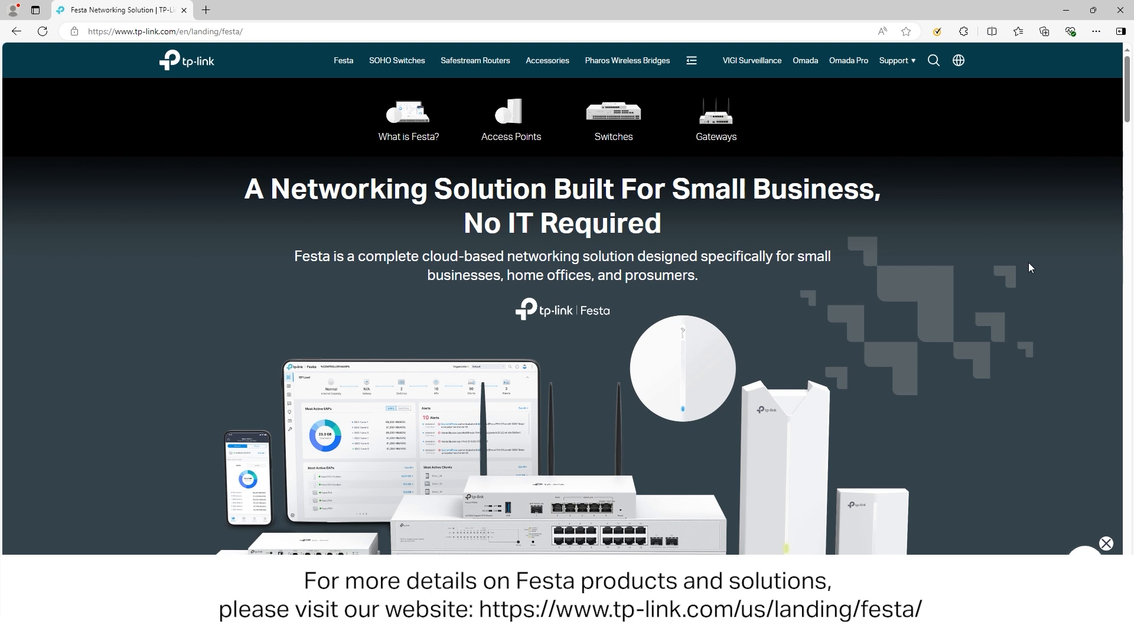
Scroll the Festa landing page down to the product portfolio of APs, switches, gateways and cloud platform.
scroll(down, 3)
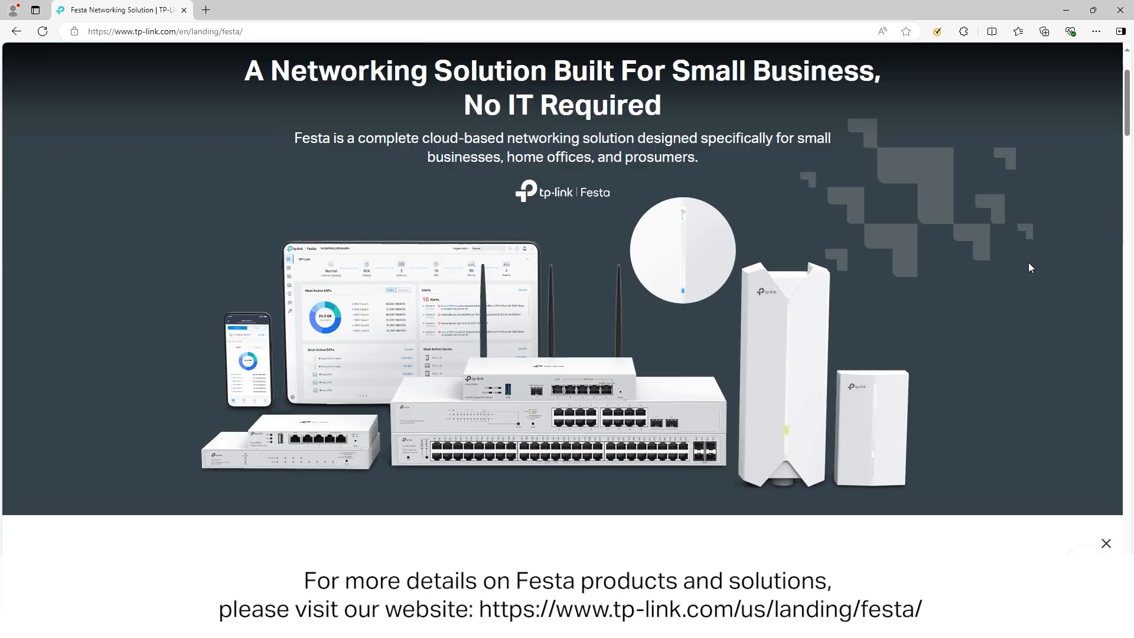
scroll(down, 3)
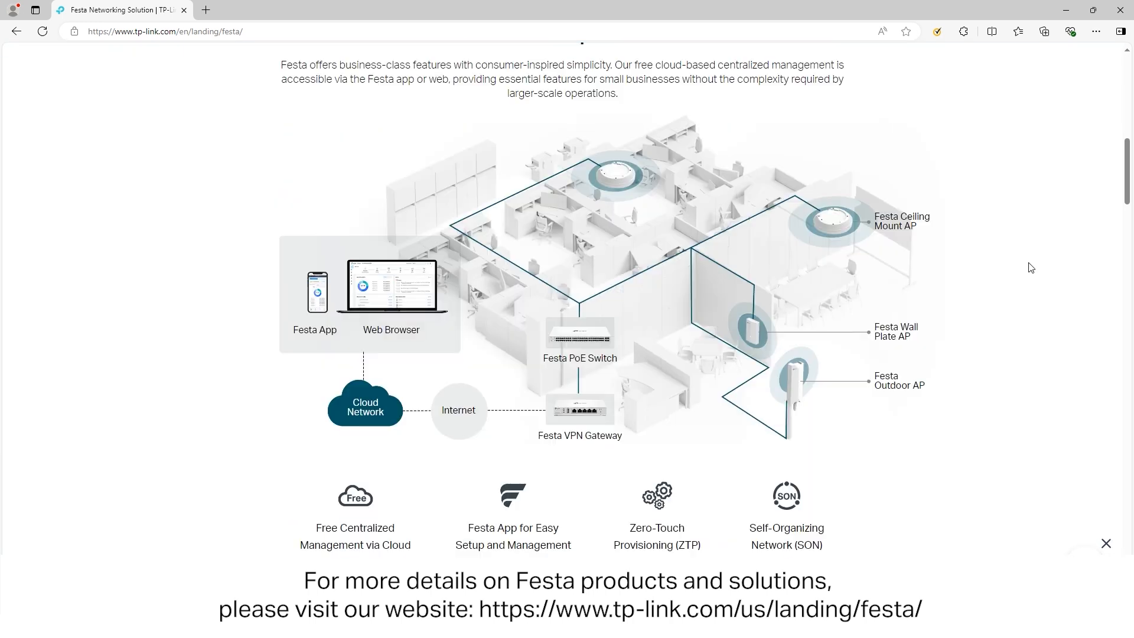
scroll(down, 3)
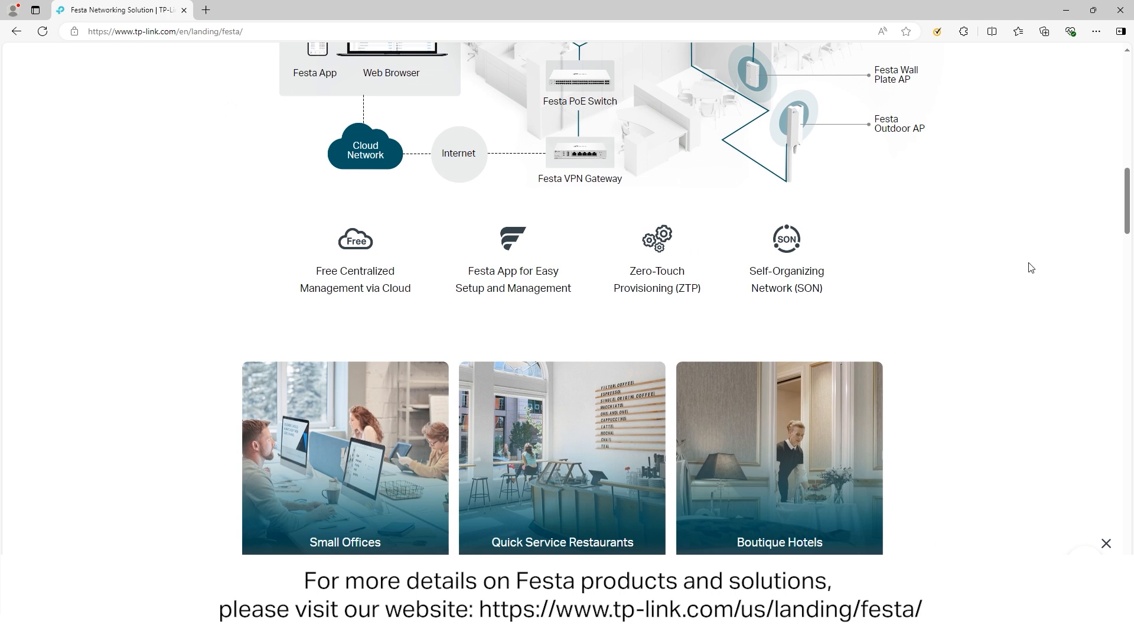
scroll(down, 3)
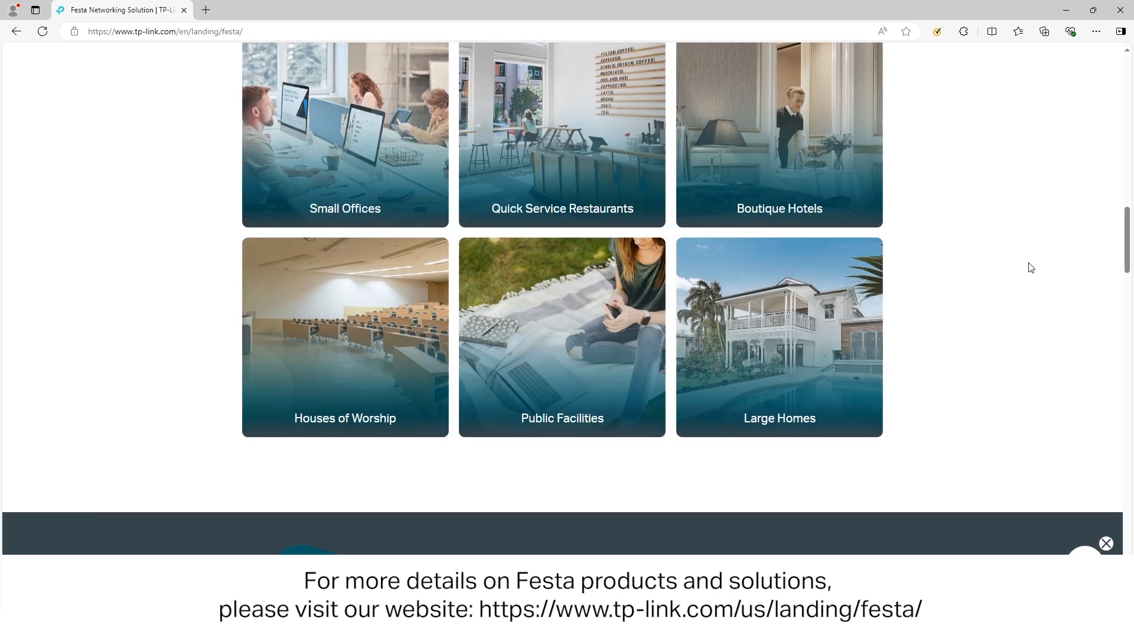
scroll(down, 3)
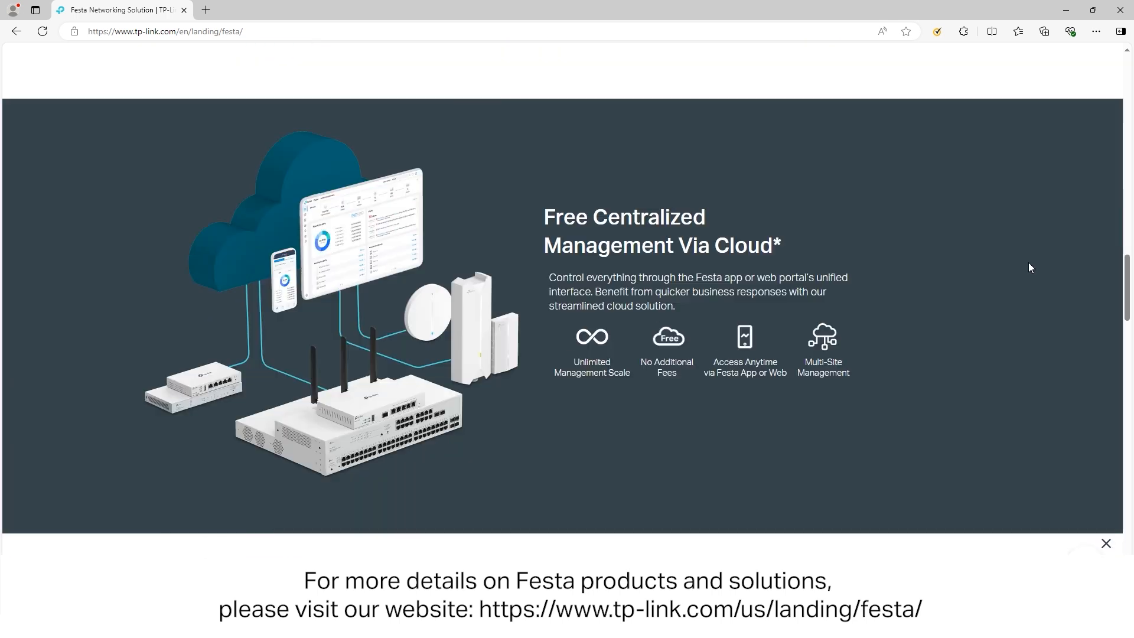
scroll(down, 3)
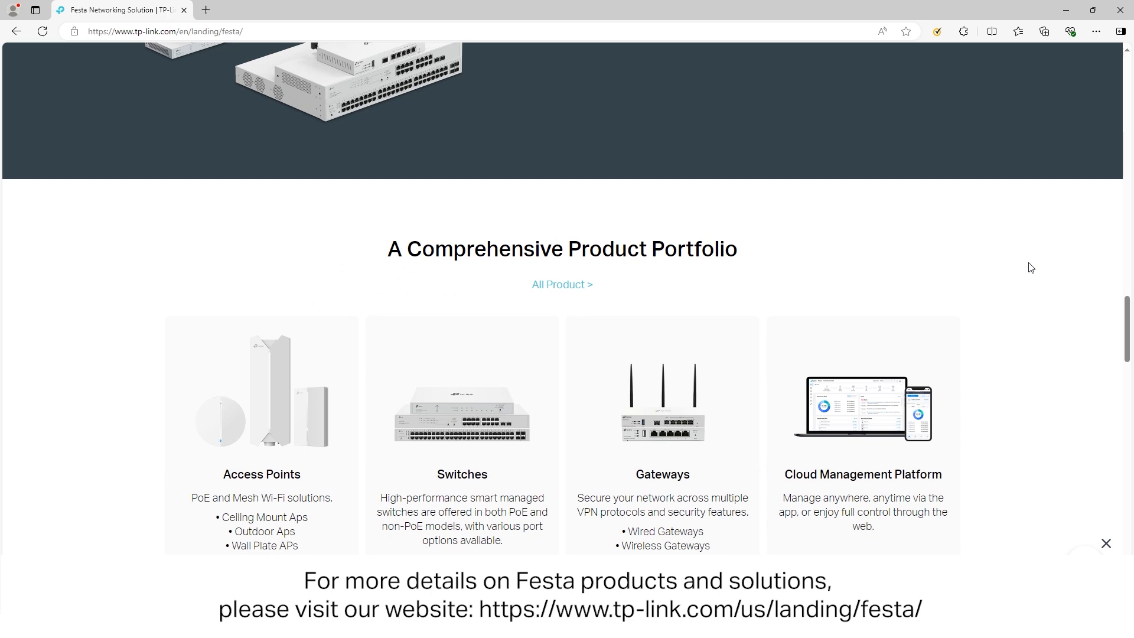